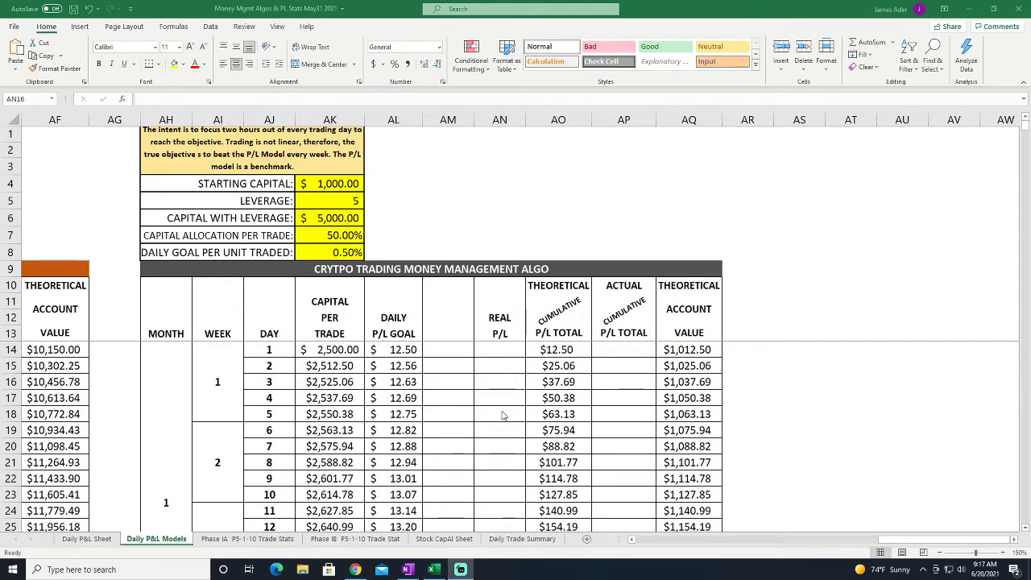
mouse_move(899, 543)
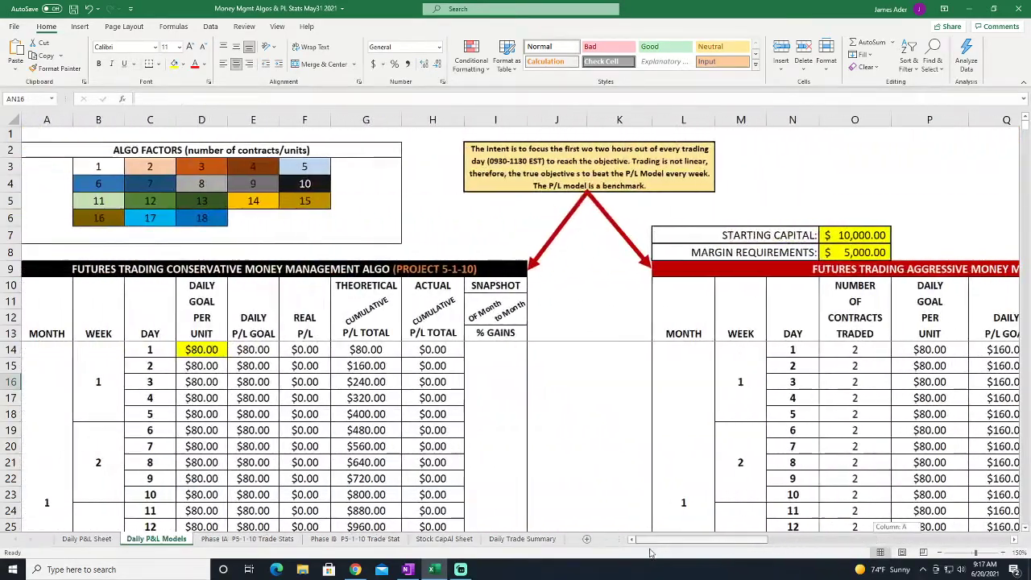
Review starting capital and allocation per trade, then set the leverage value to 25
scroll(right, 3)
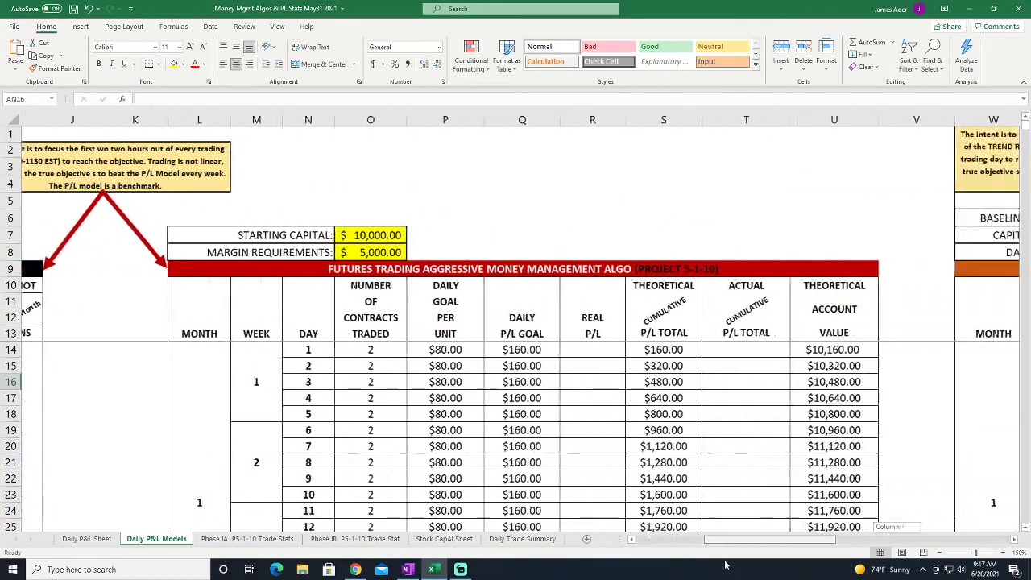
scroll(right, 3)
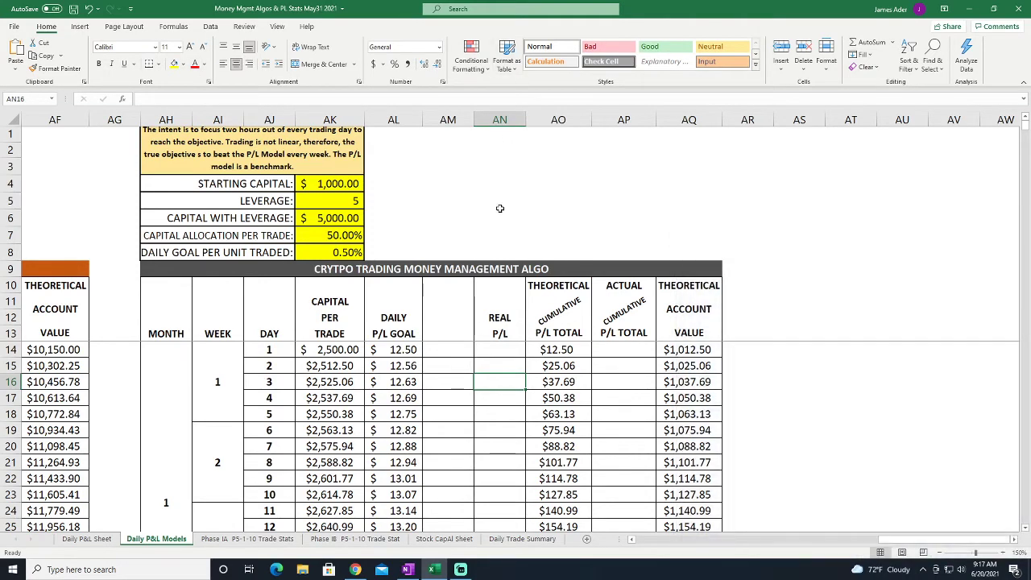
mouse_move(512, 207)
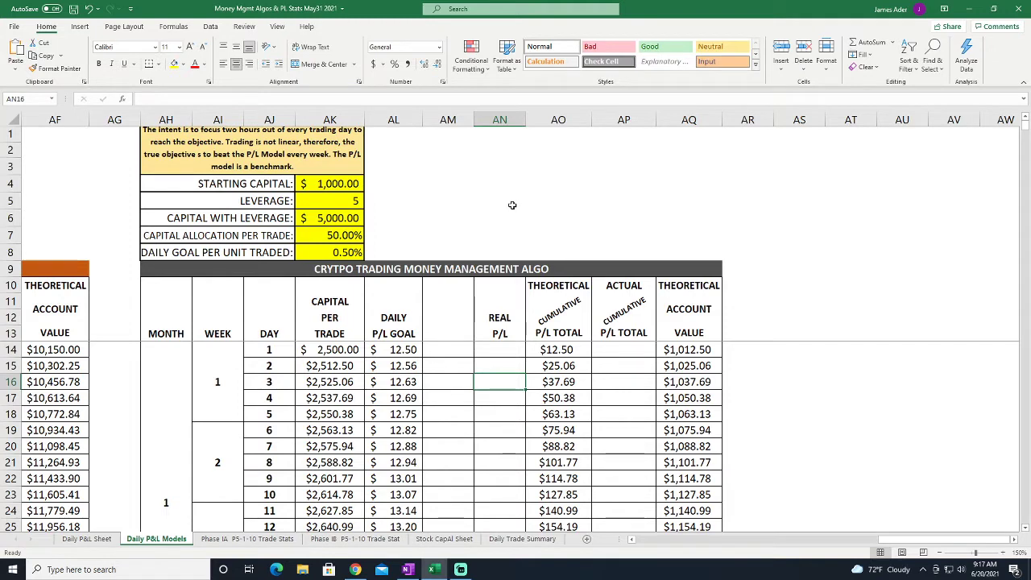
mouse_move(546, 202)
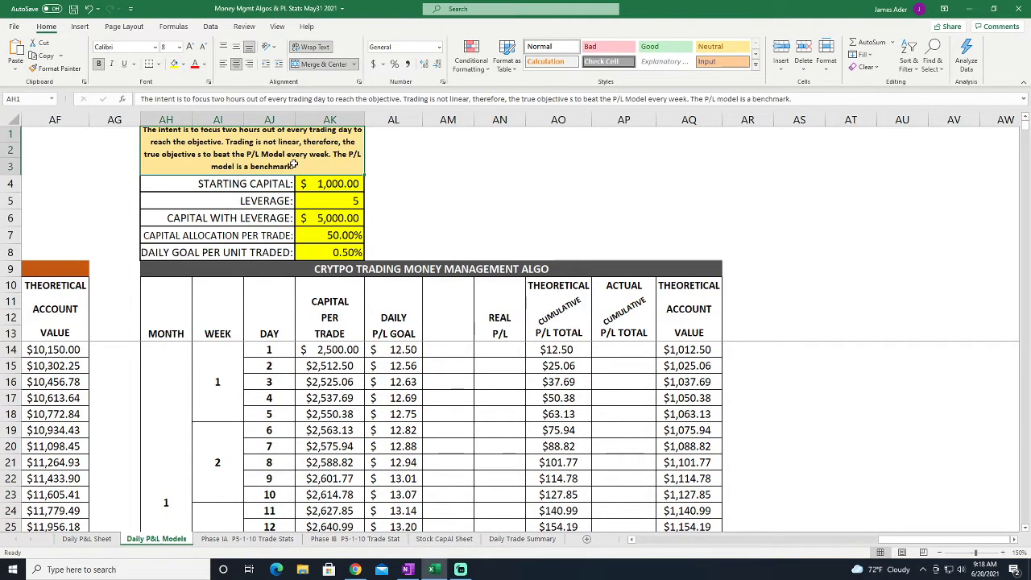
mouse_move(169, 200)
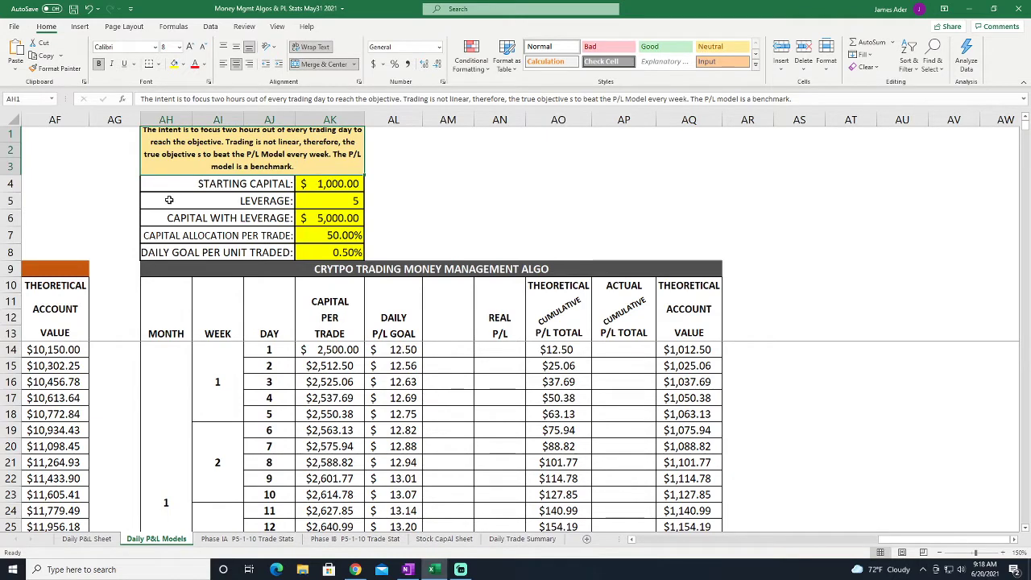
click(340, 200)
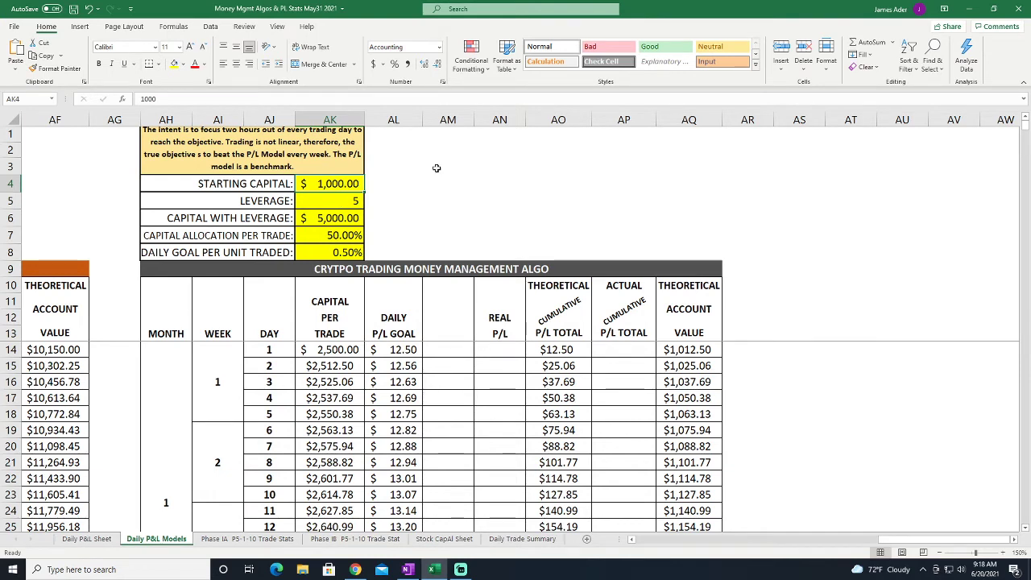
mouse_move(453, 173)
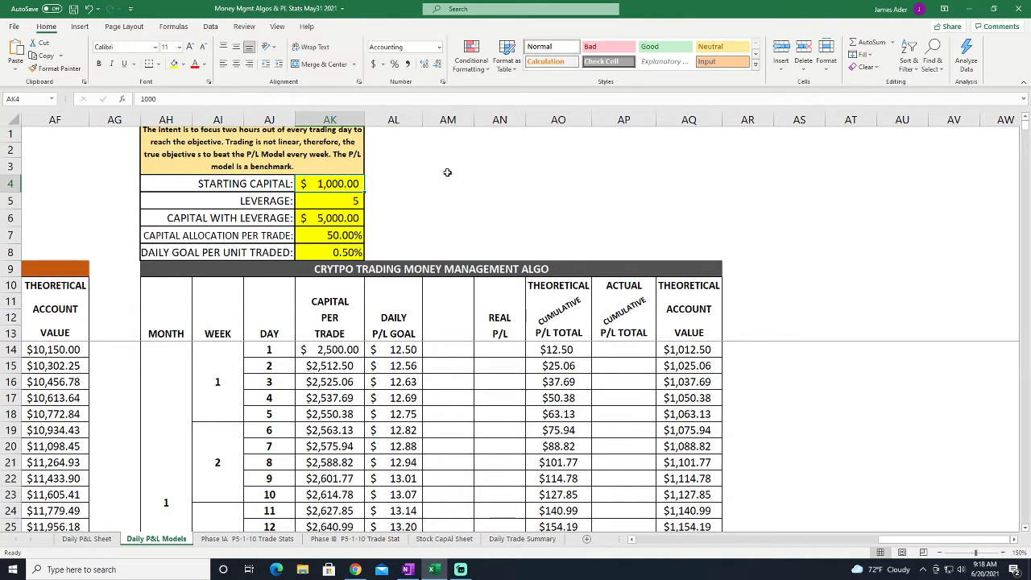
mouse_move(381, 217)
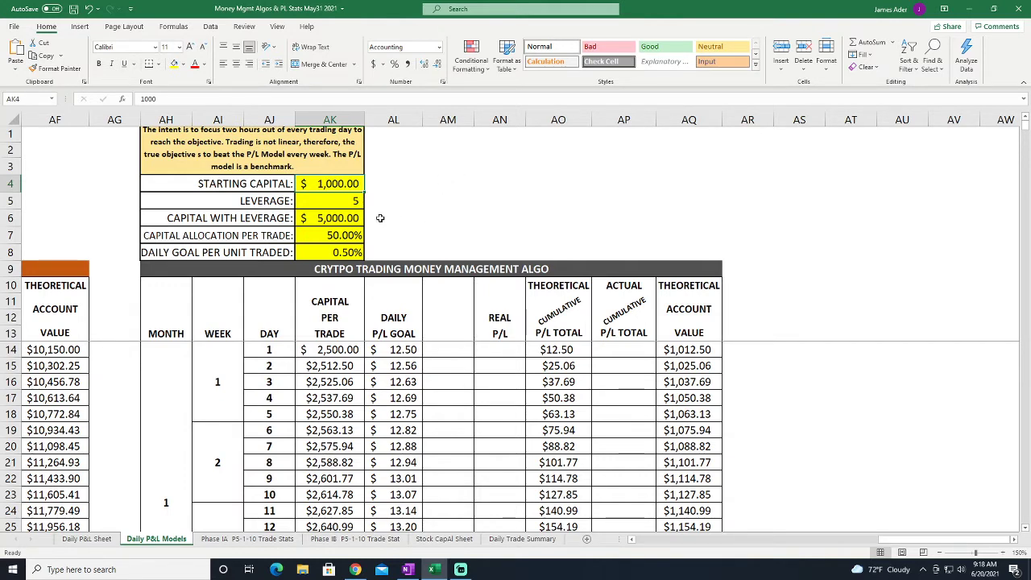
mouse_move(403, 206)
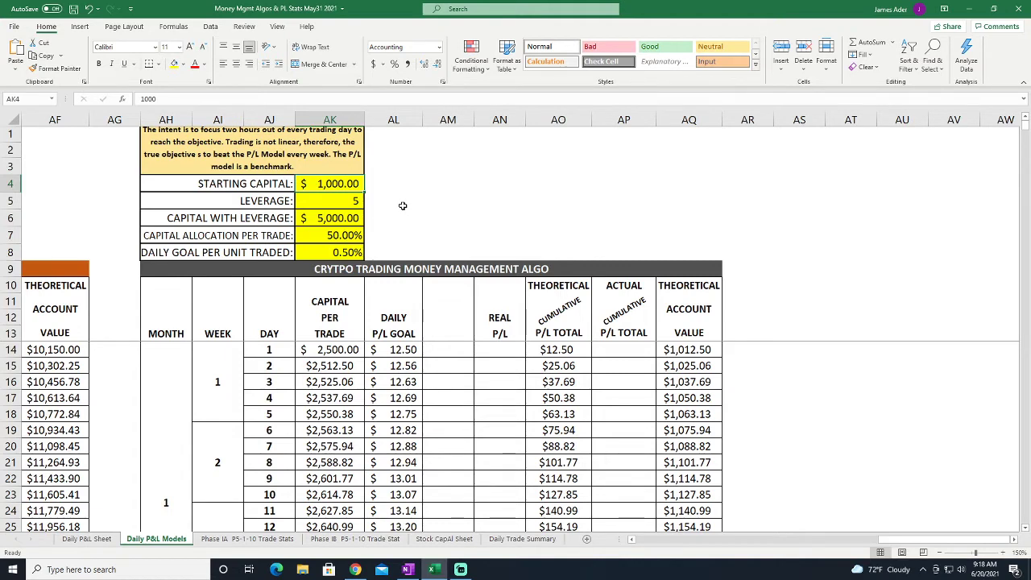
mouse_move(406, 190)
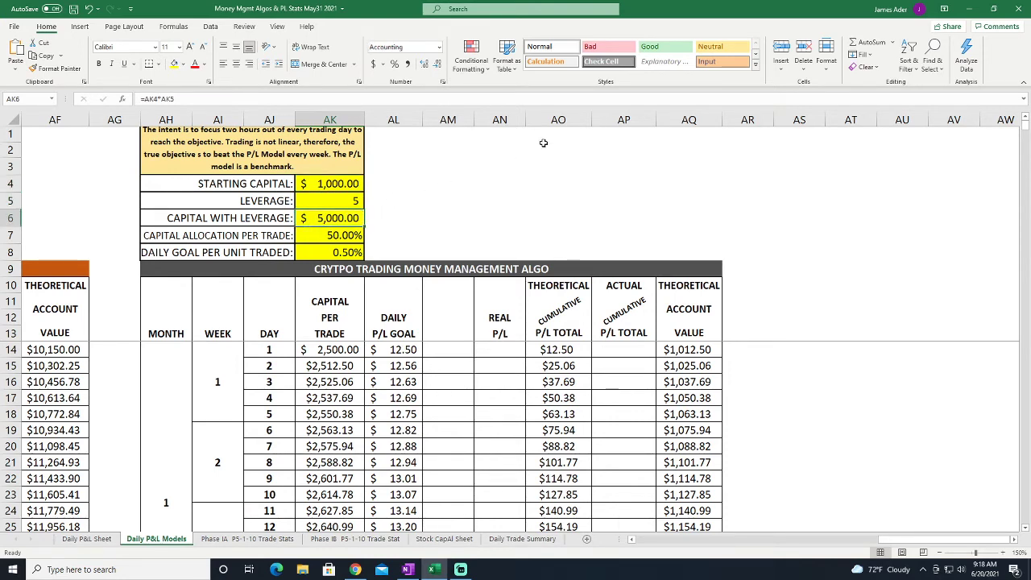
click(328, 200)
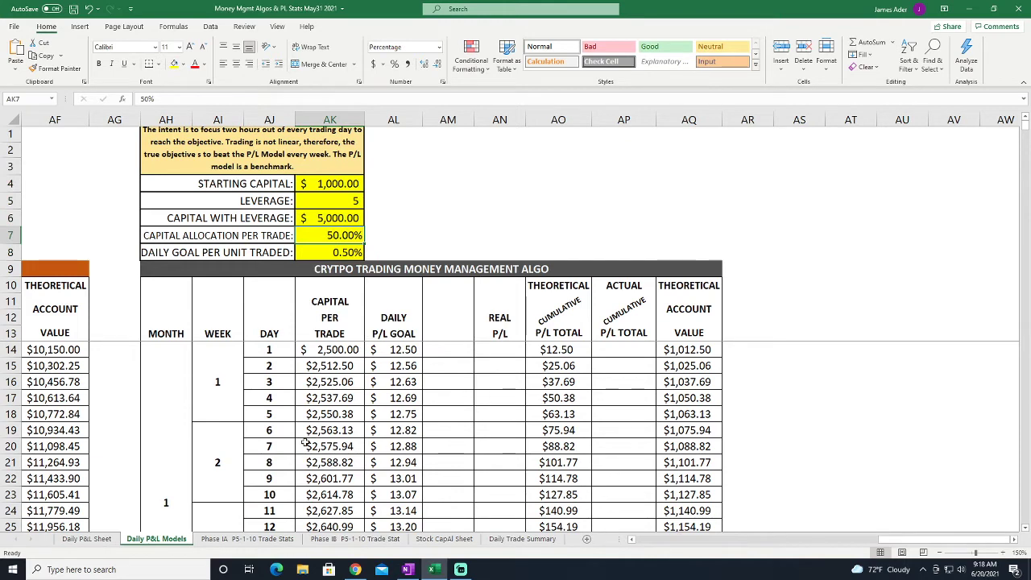
mouse_move(338, 421)
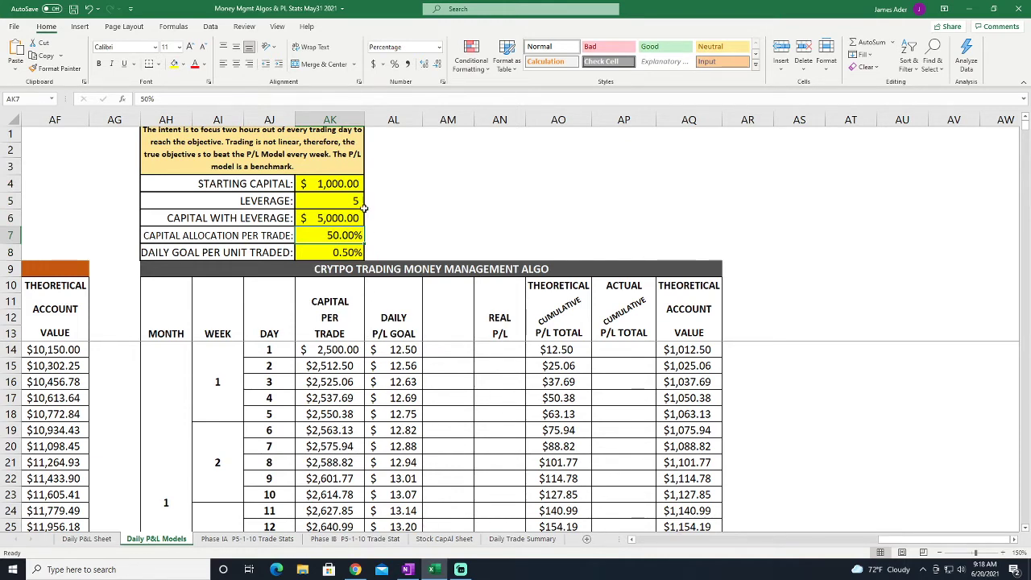
click(328, 218)
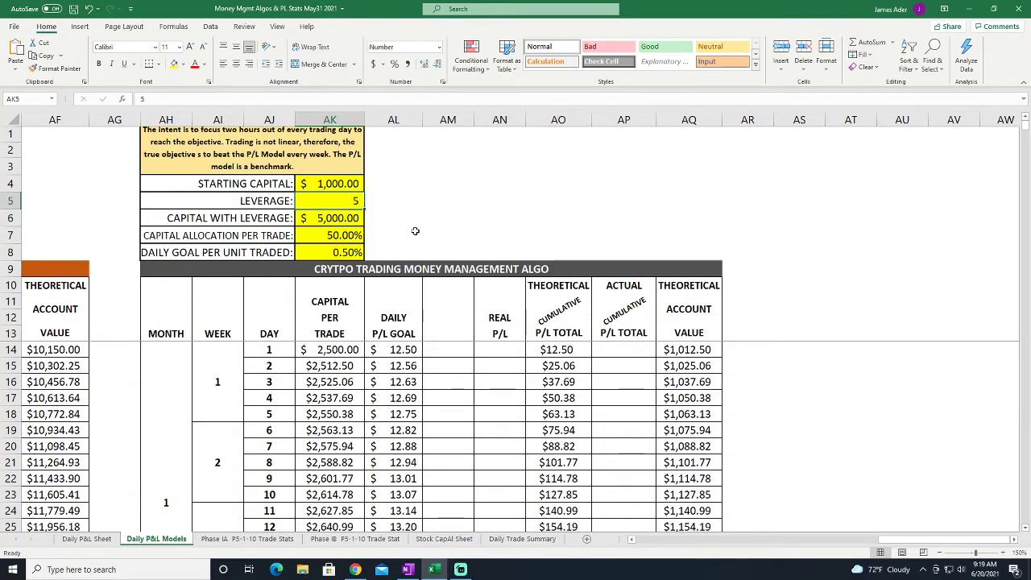
text(25)
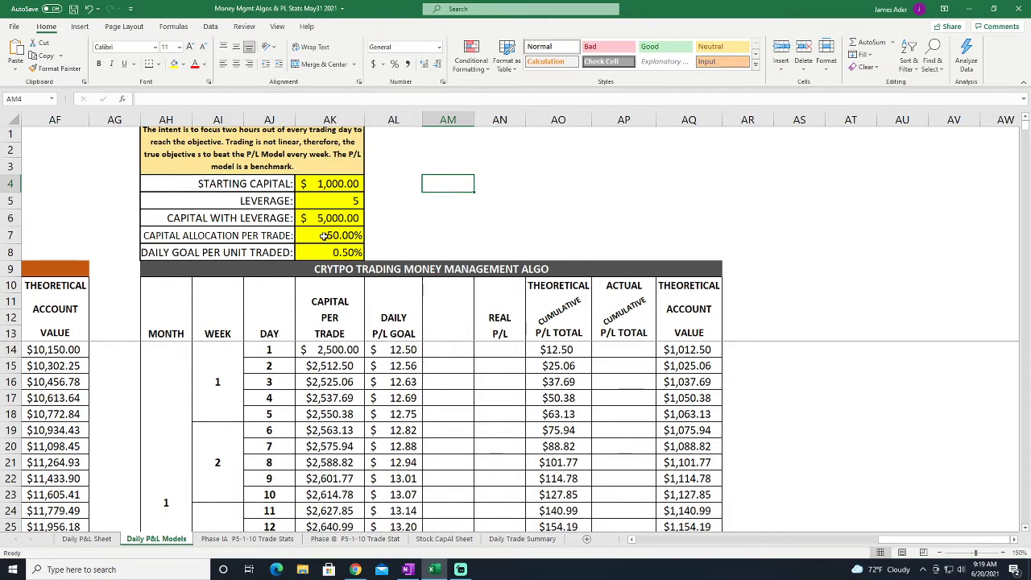
mouse_move(459, 213)
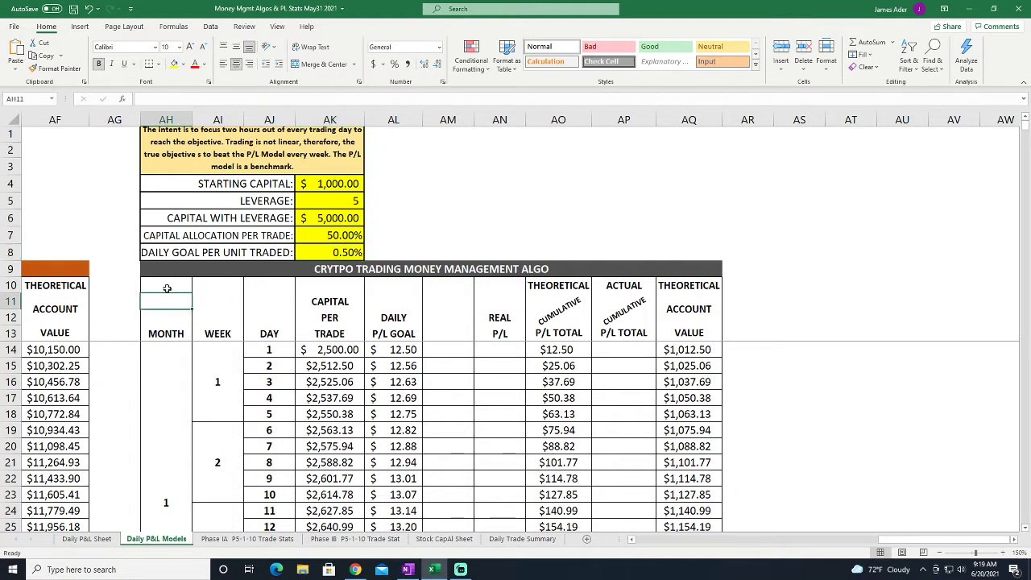
Inspect the capital-per-trade formula, set daily goal per unit traded to 1.00% and daily goal to 0.50%
click(166, 290)
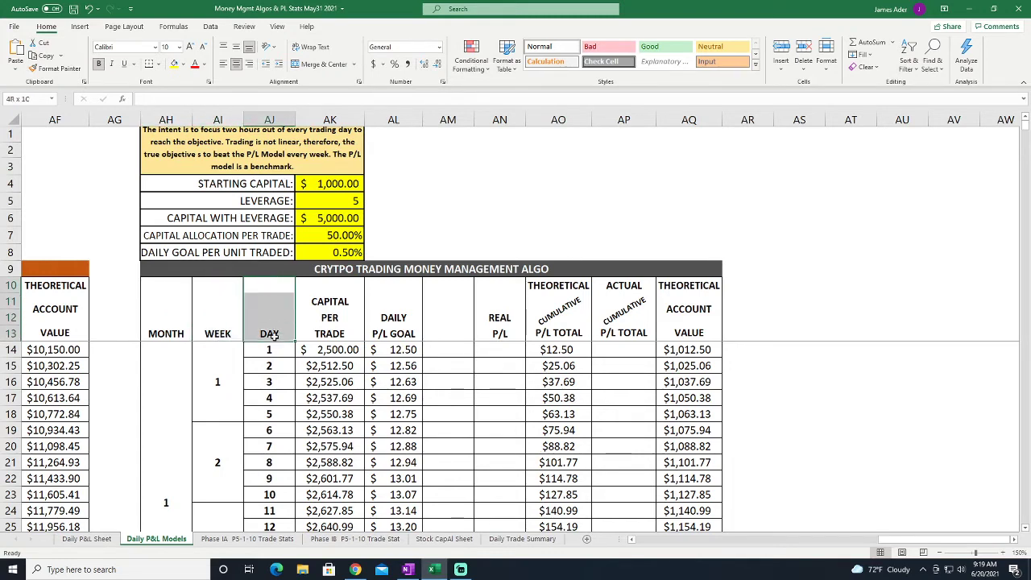
click(329, 290)
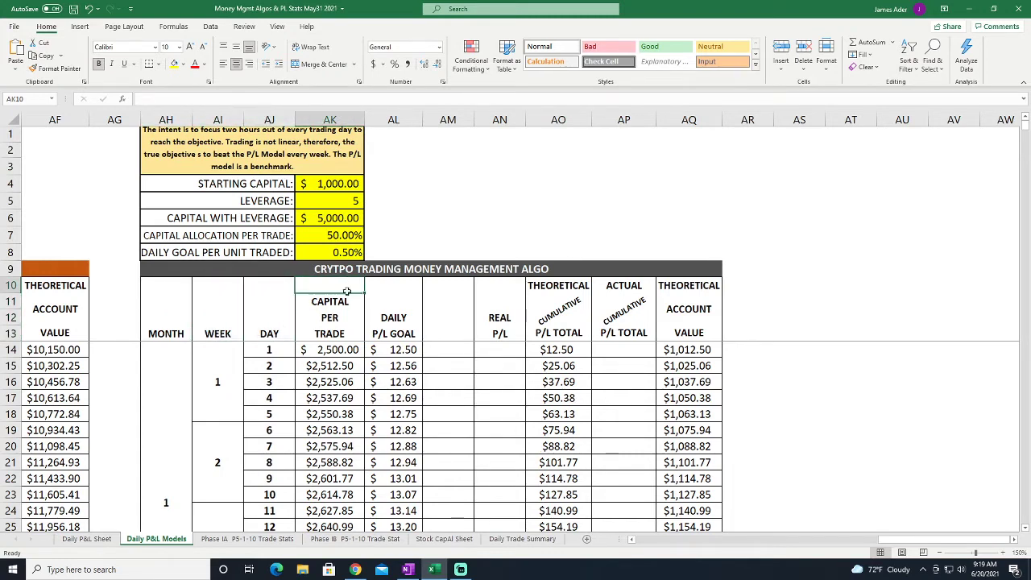
click(329, 348)
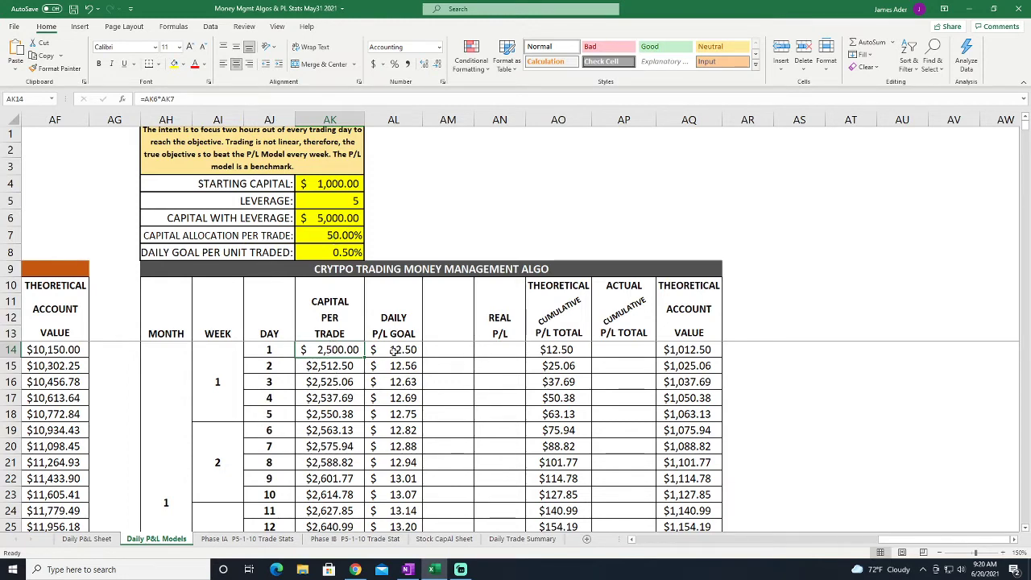
click(393, 348)
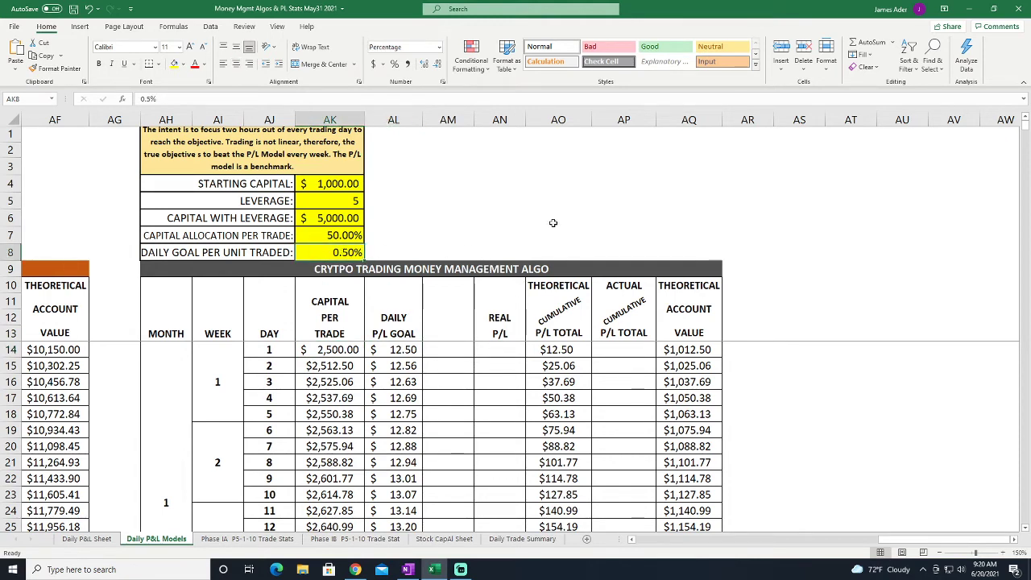
text(1.00%)
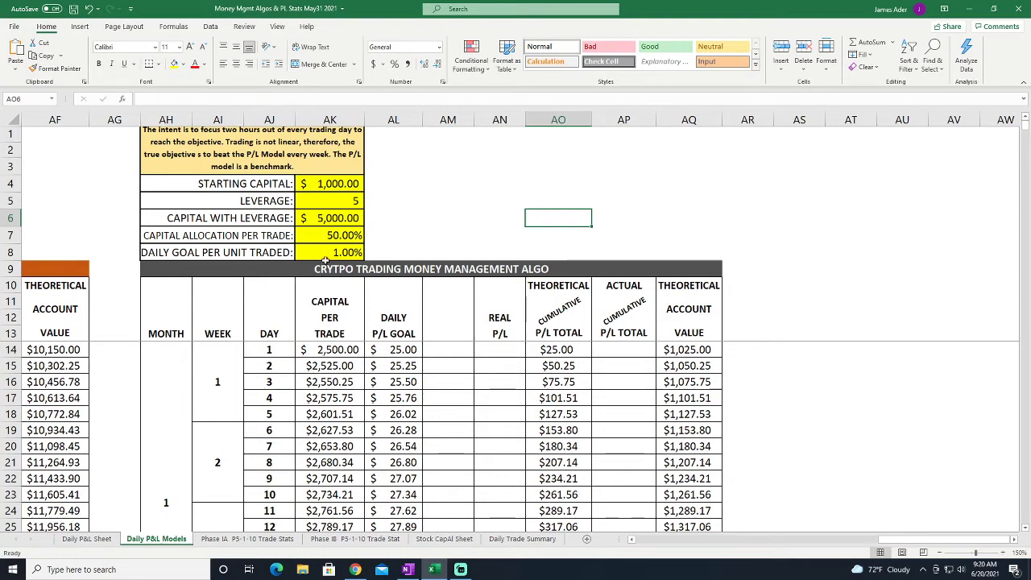
click(329, 251)
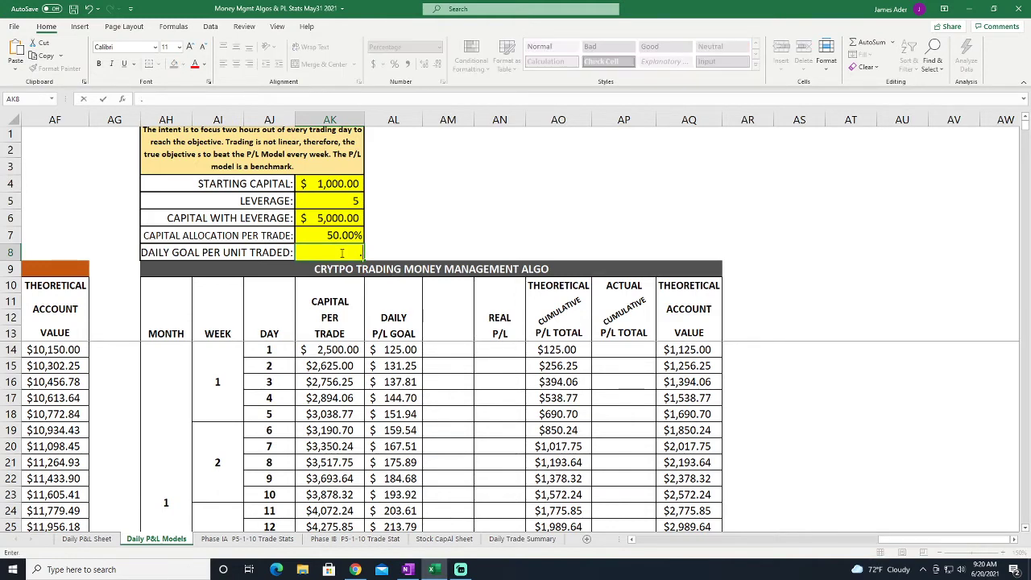
text(.05)
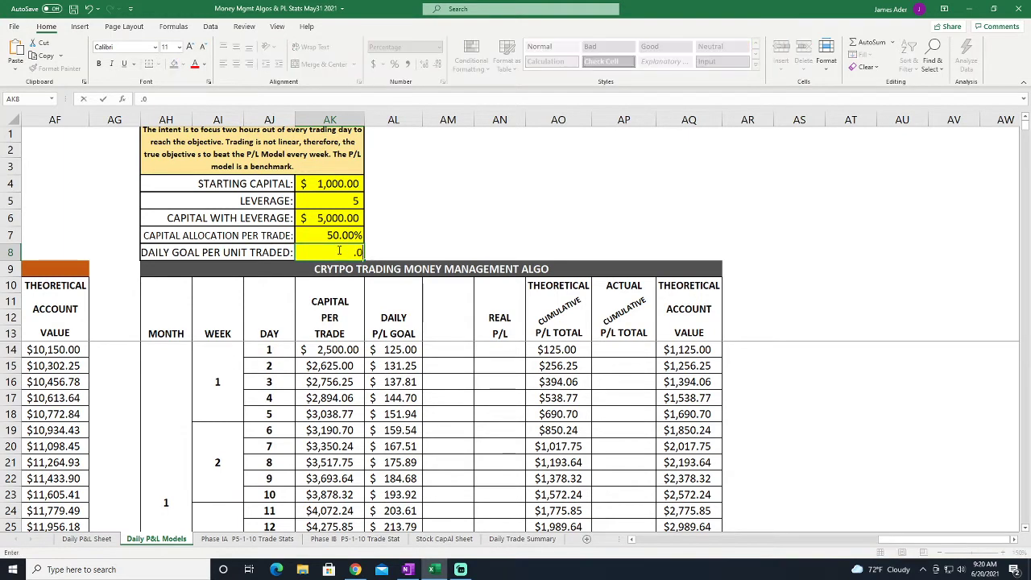
text(0.50%)
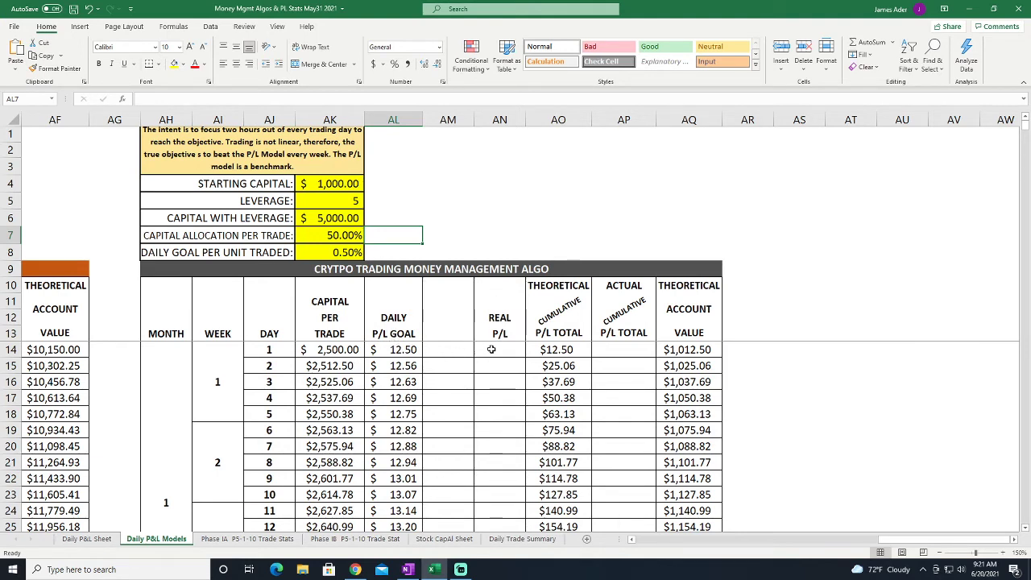
Try REAL P/L entries of 8 and 13 in the day 1 cell and watch the following days update
drag(499, 348, 500, 413)
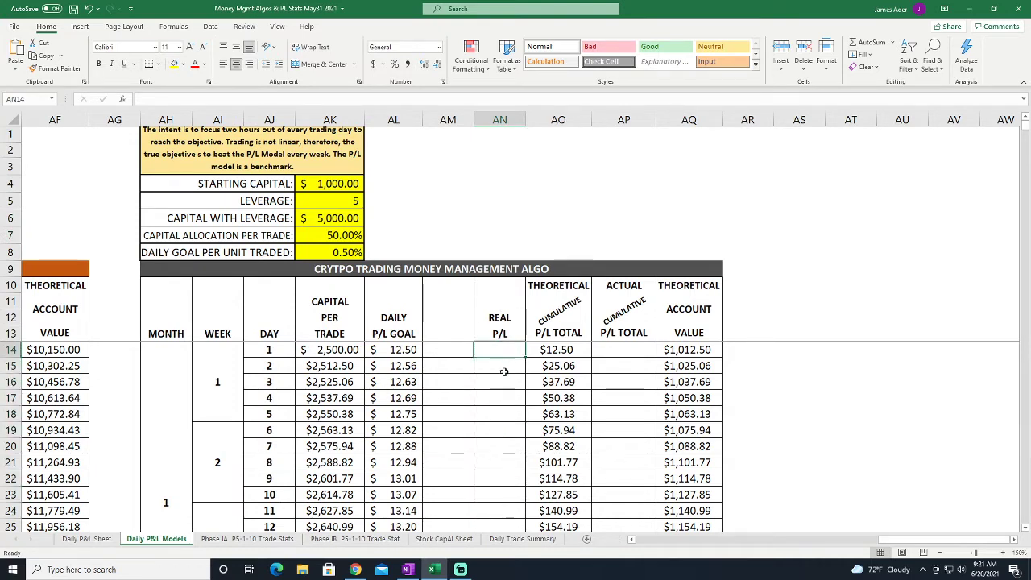
click(500, 365)
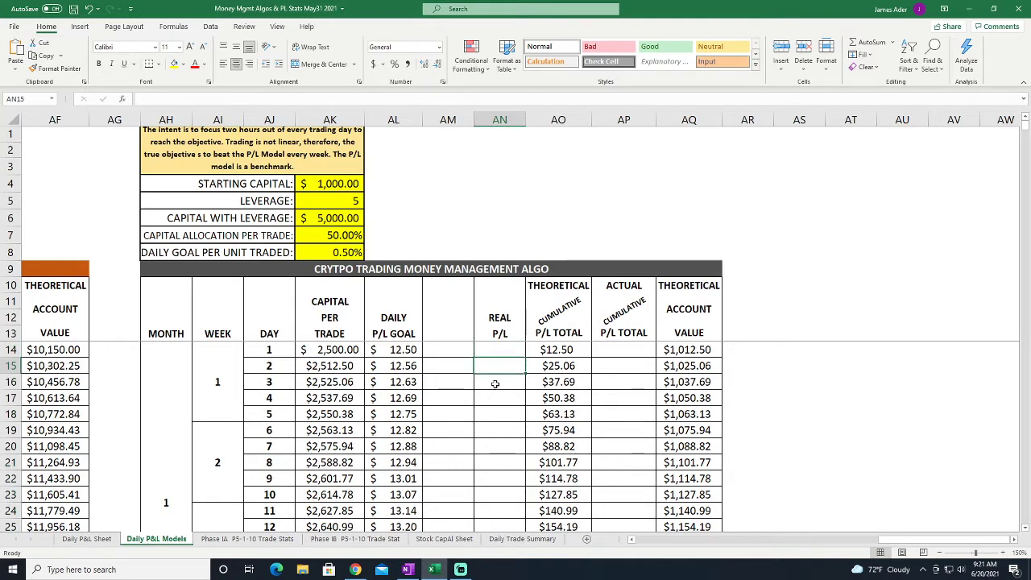
click(499, 348)
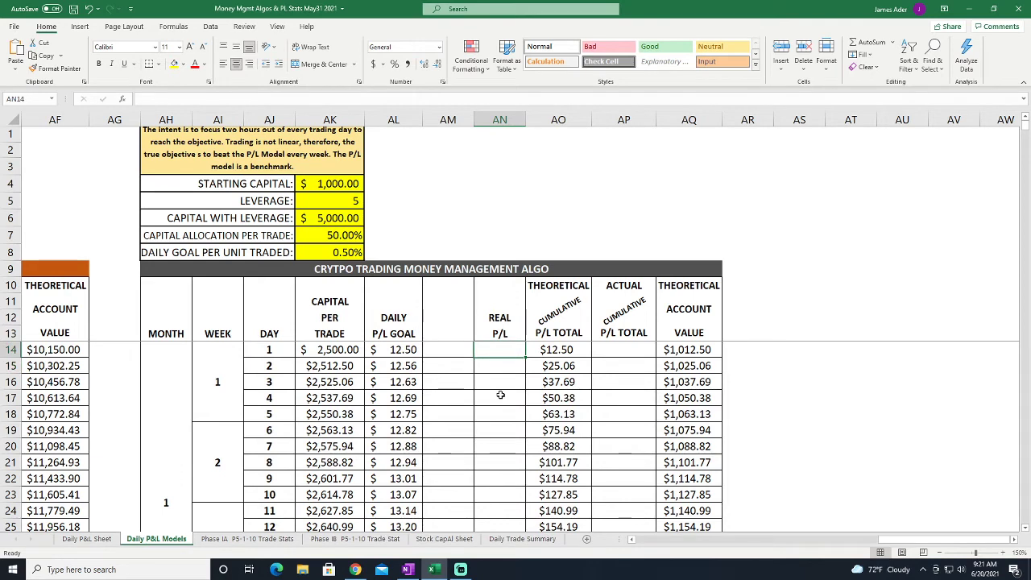
mouse_move(440, 392)
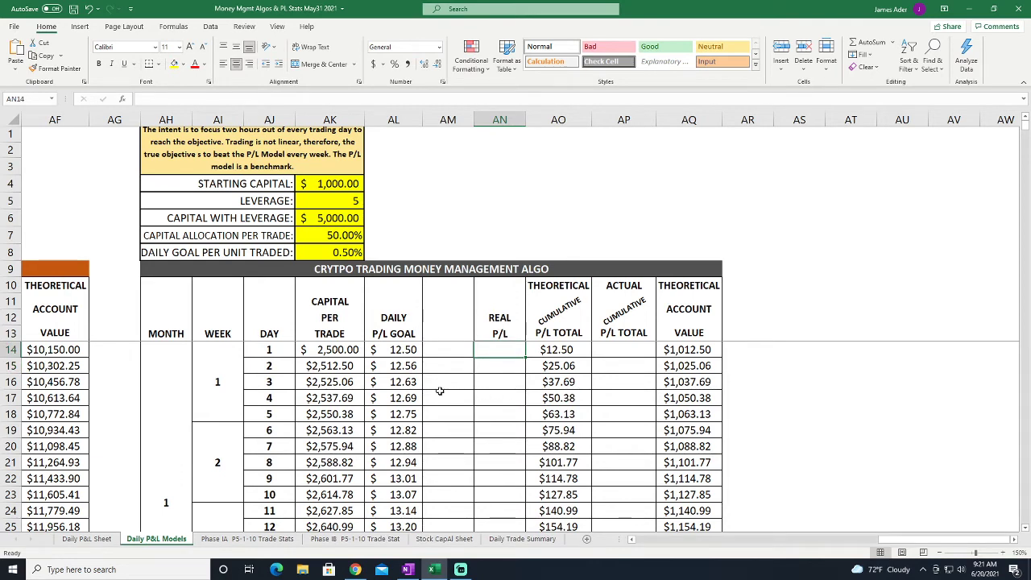
text(8)
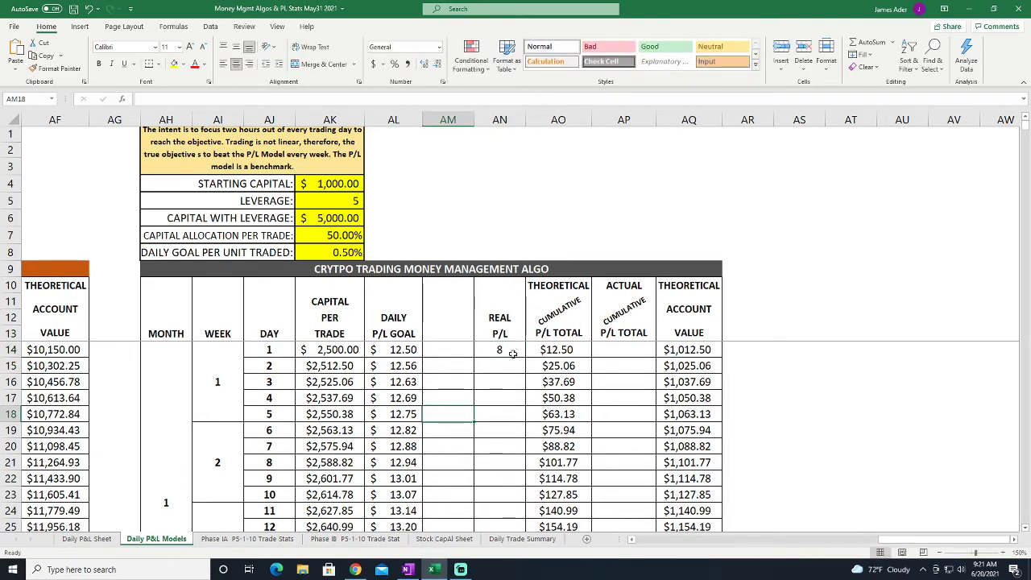
text(13)
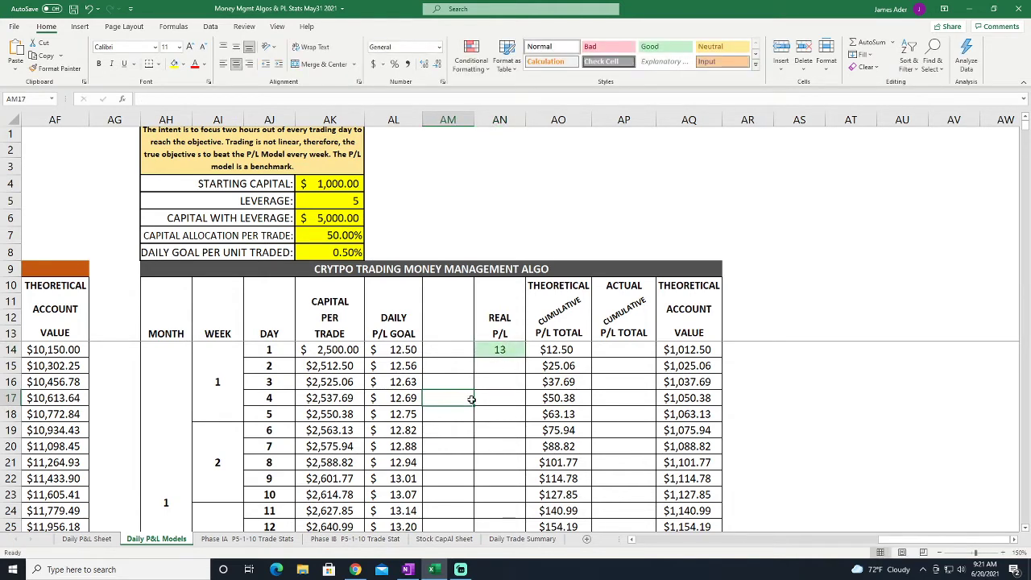
click(500, 348)
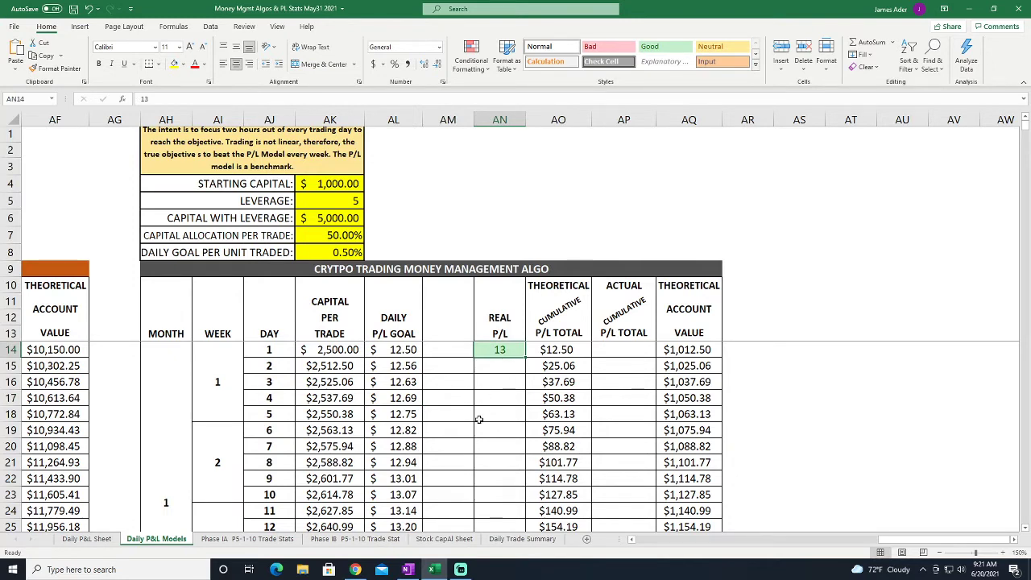
click(500, 414)
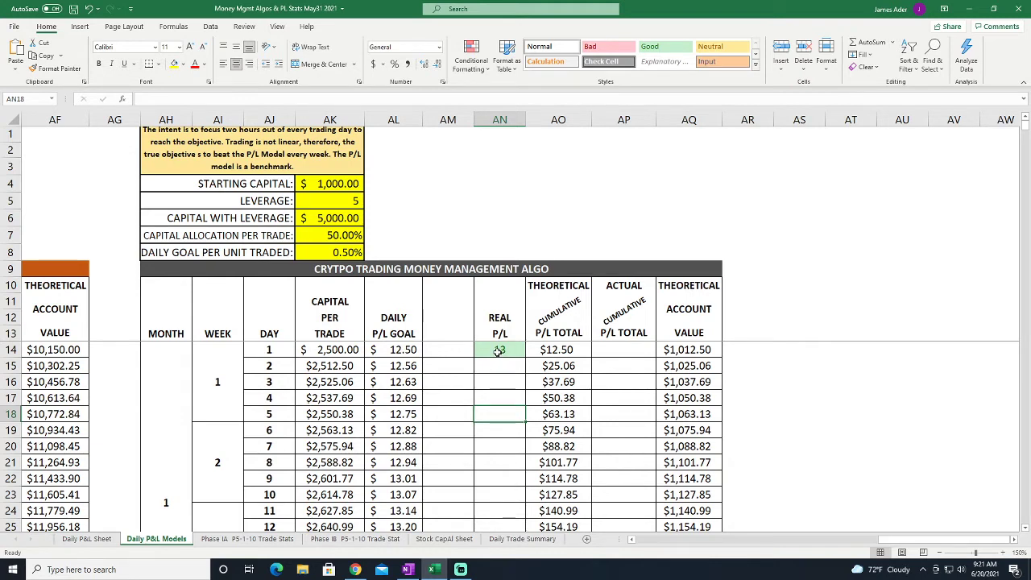
text(13)
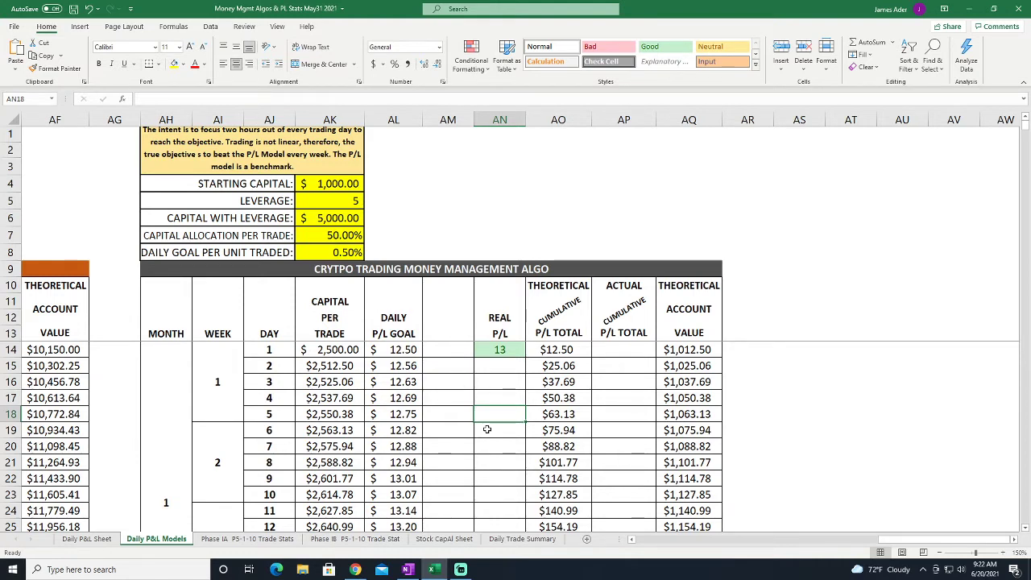
click(500, 348)
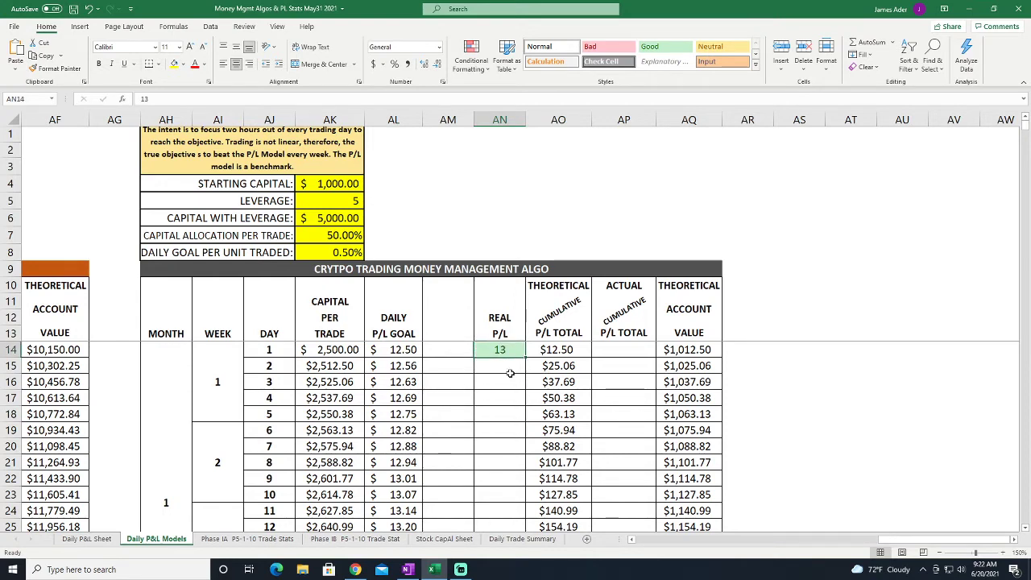
click(499, 381)
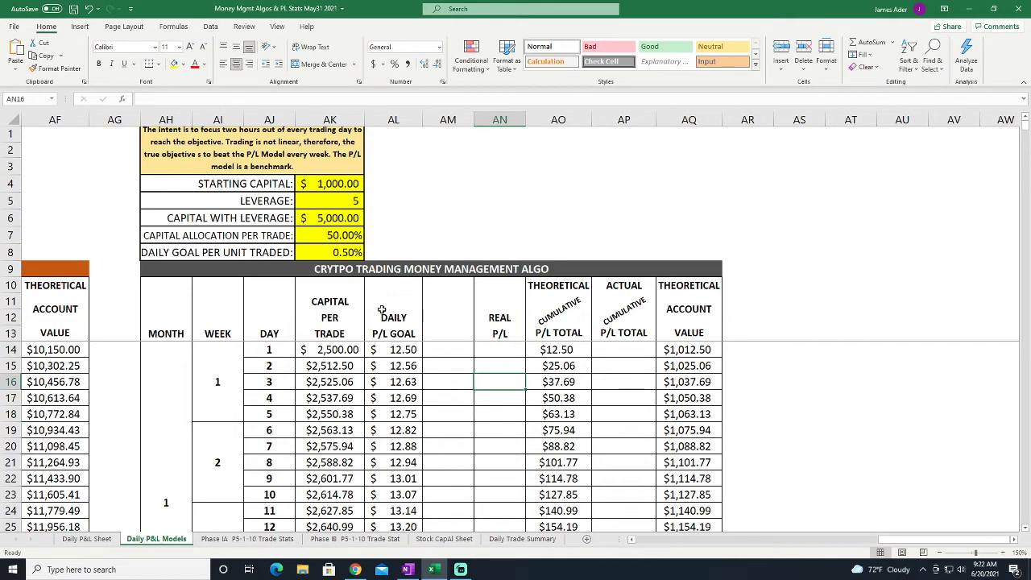
mouse_move(777, 335)
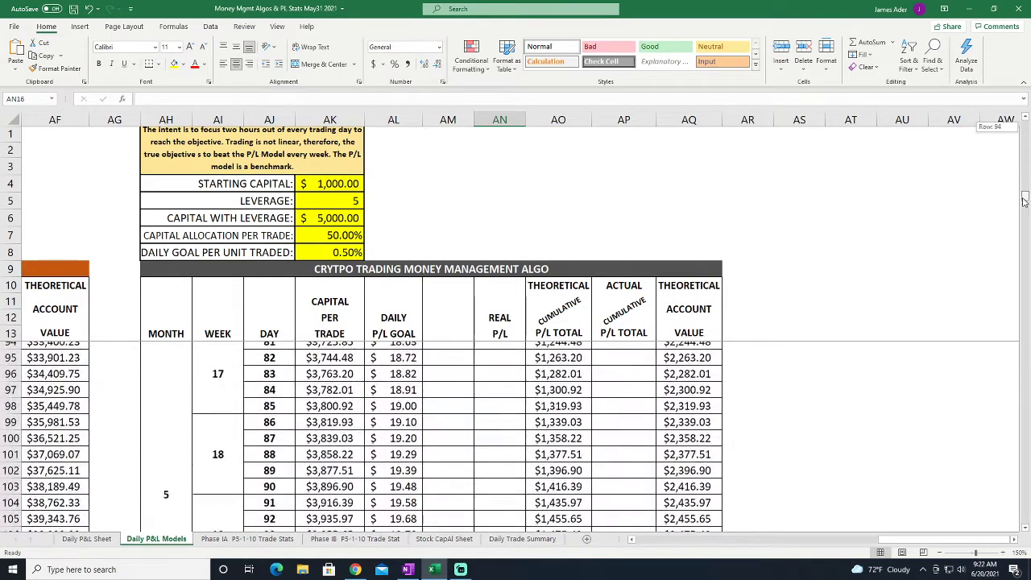
Check the account value formula at the bottom, then raise starting capital to $6,000
scroll(down, 3)
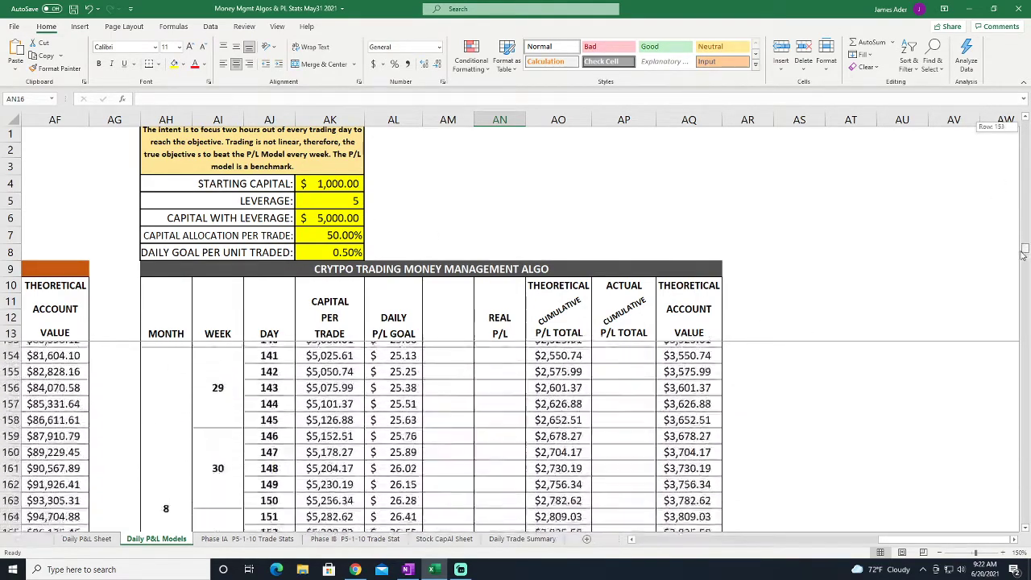
scroll(down, 3)
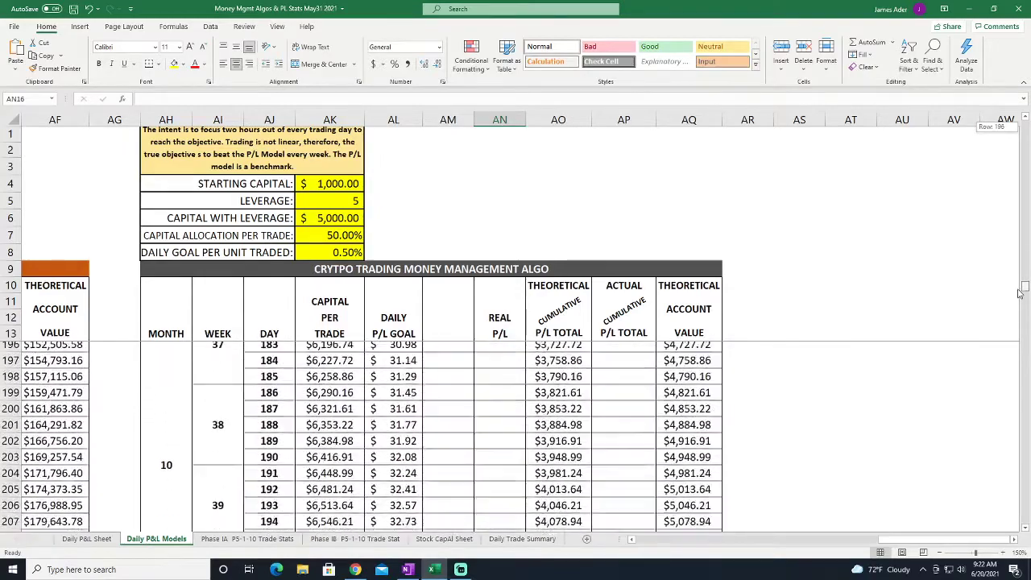
scroll(down, 3)
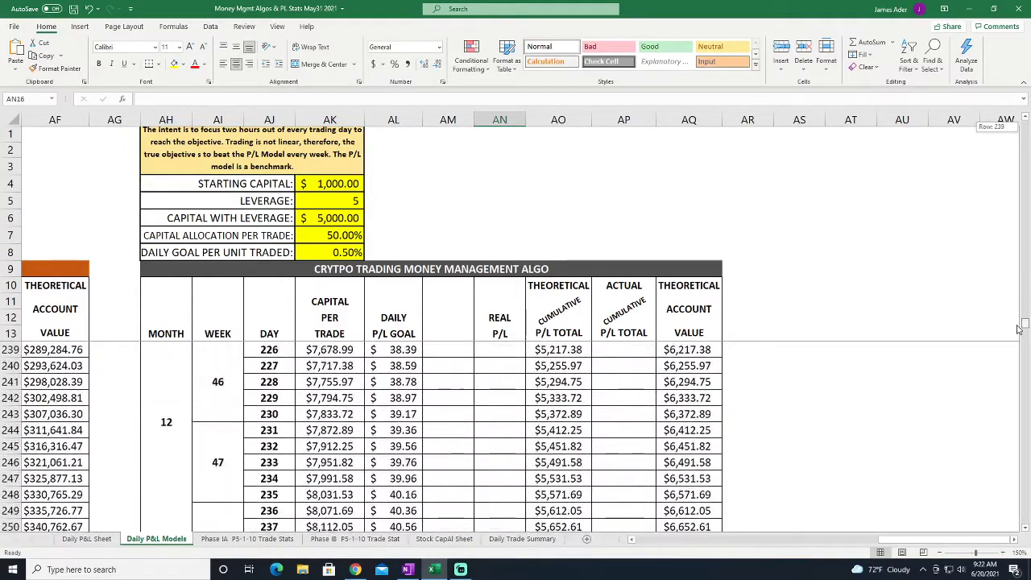
scroll(down, 3)
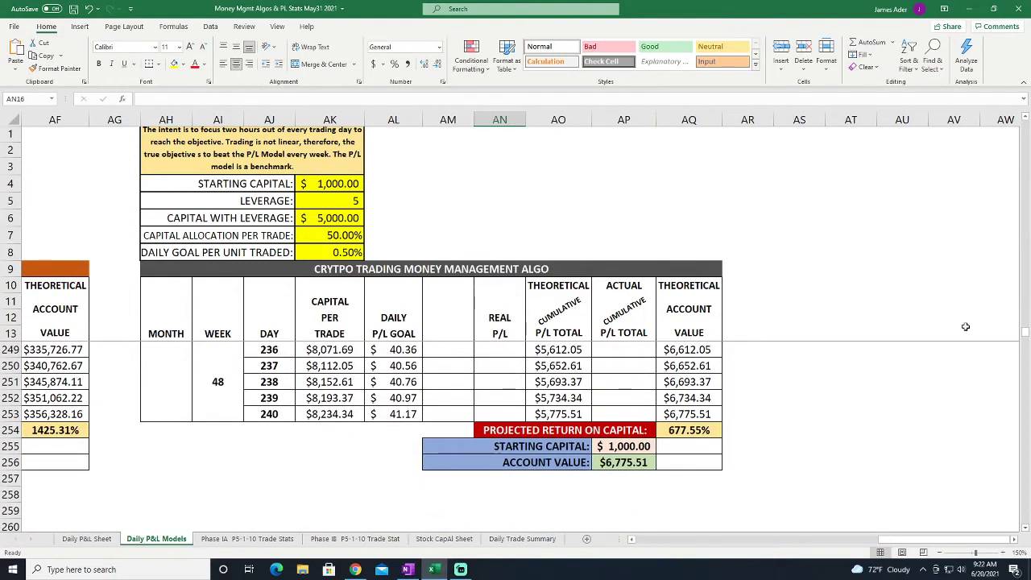
click(624, 461)
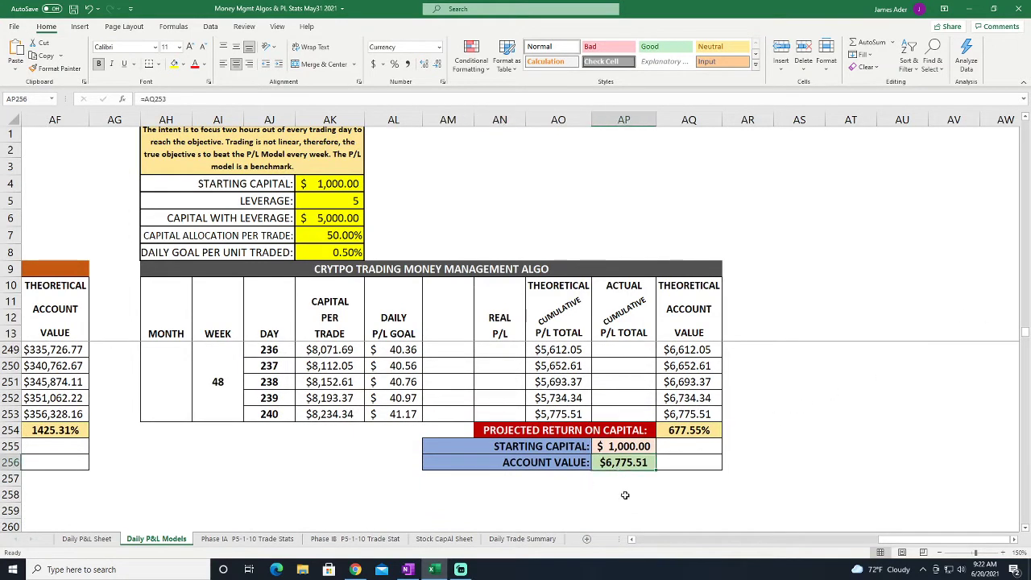
mouse_move(1026, 337)
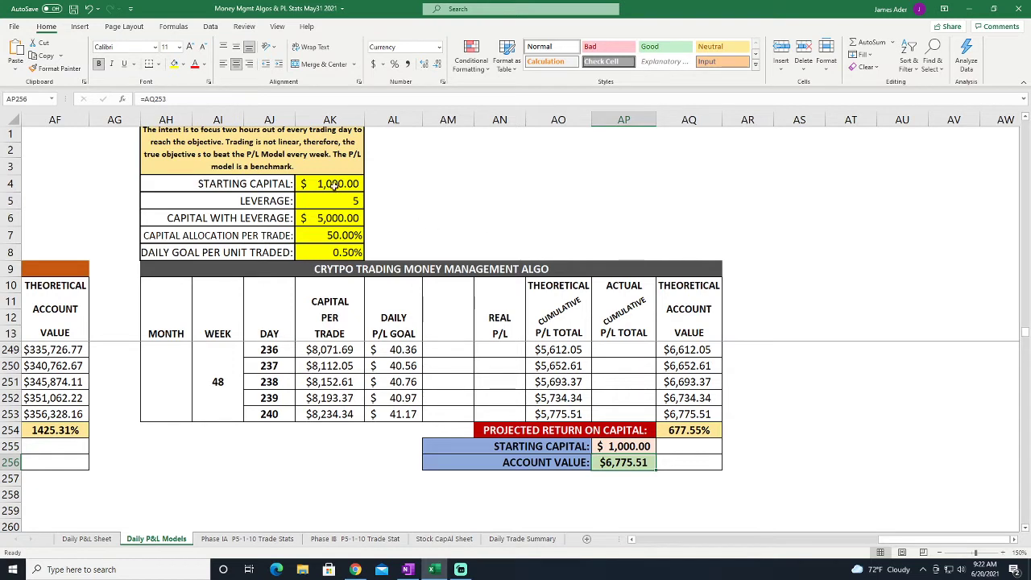
click(329, 184)
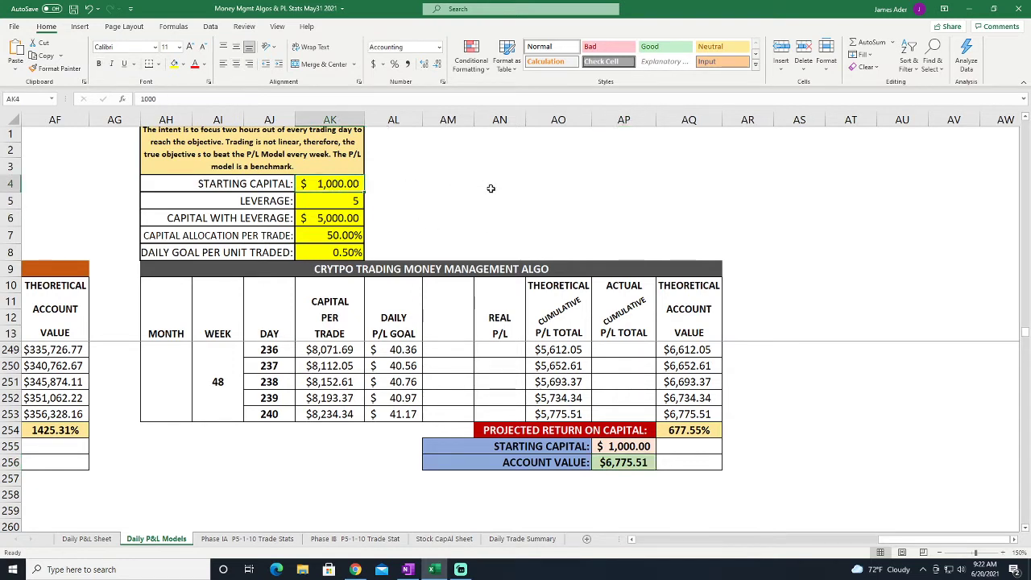
text(6000)
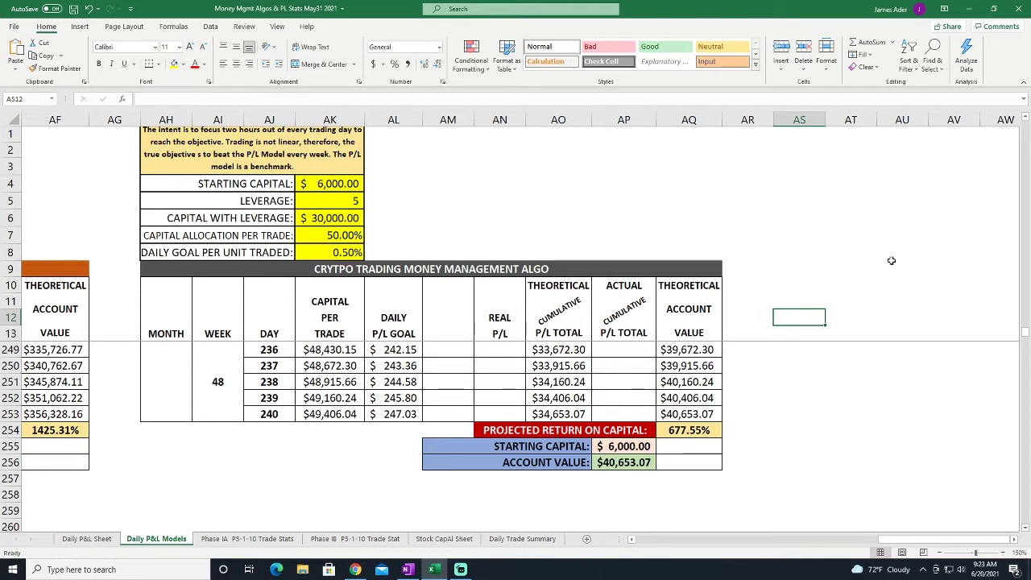
mouse_move(880, 245)
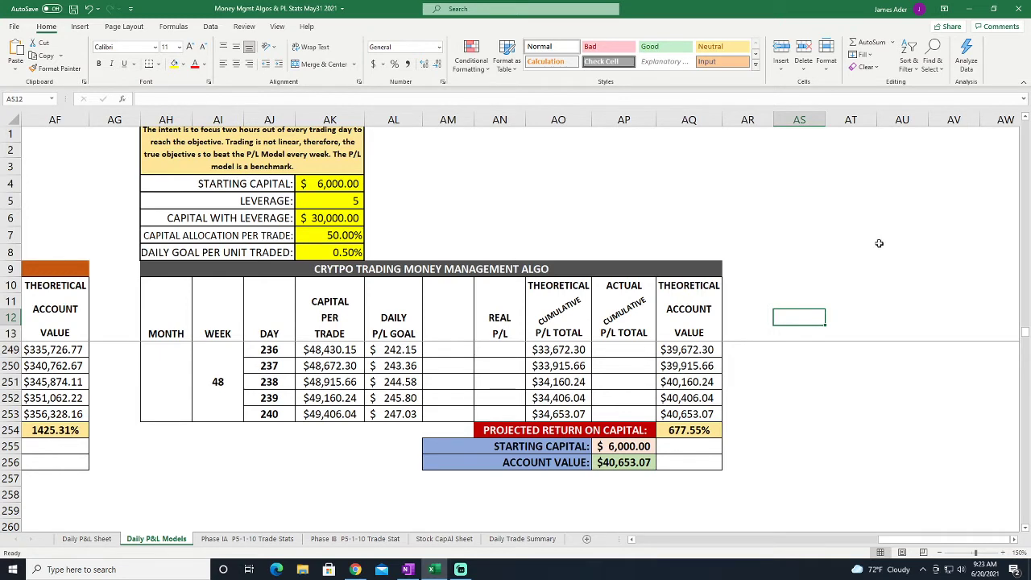
Raise starting capital to $30,000 and autofit the account value column so $203,265.34 shows
click(626, 461)
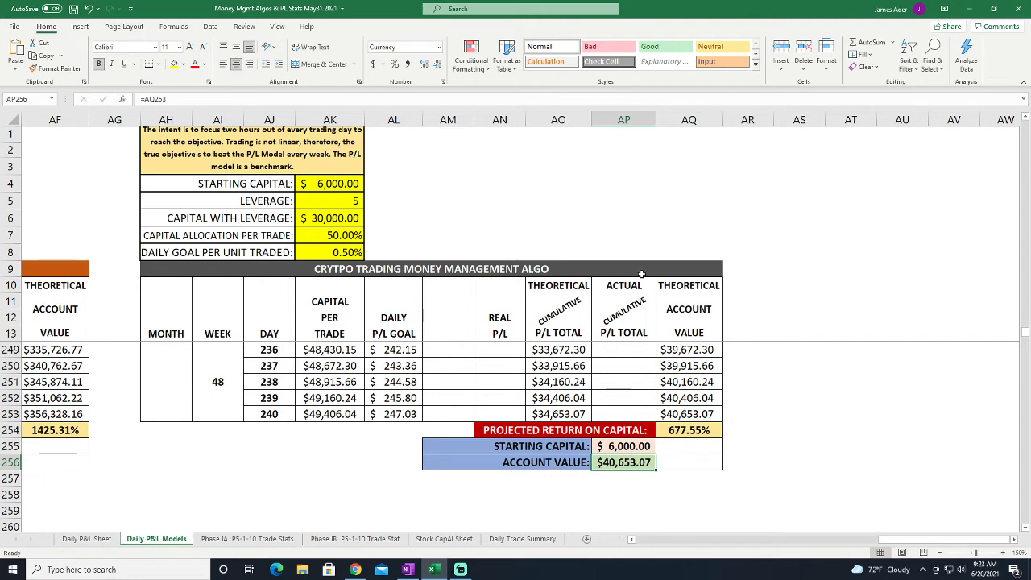
click(331, 183)
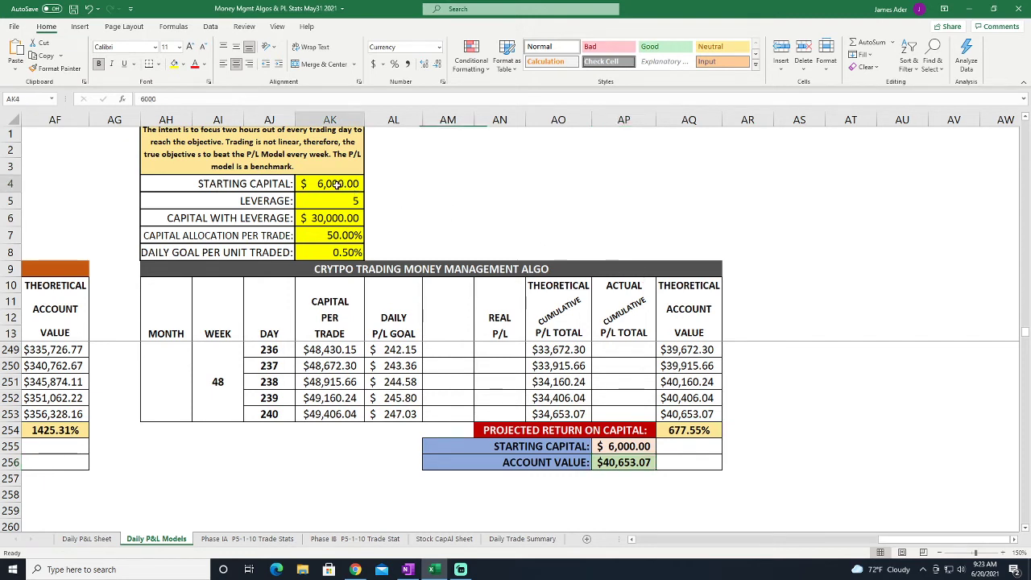
text(30)
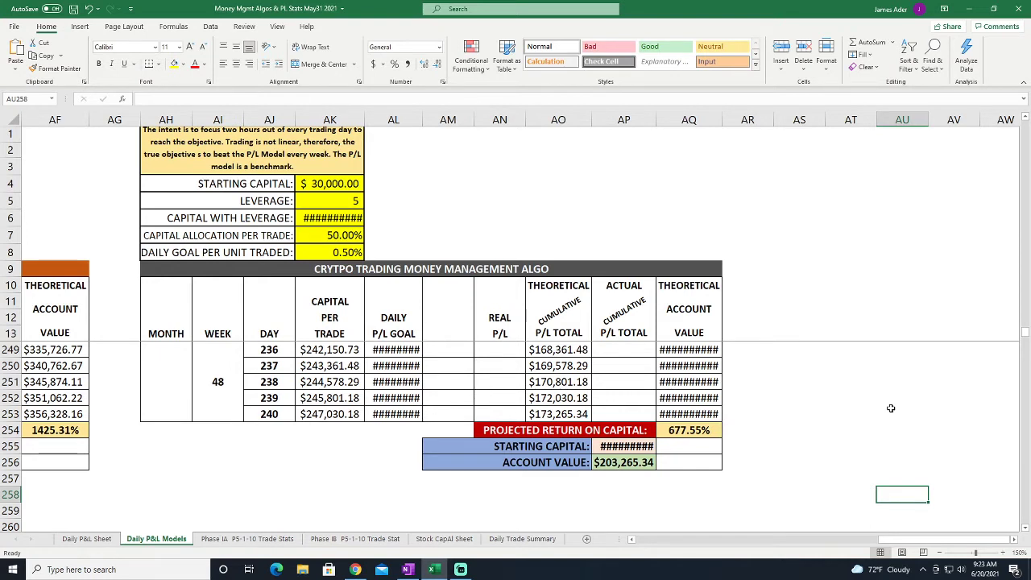
click(690, 120)
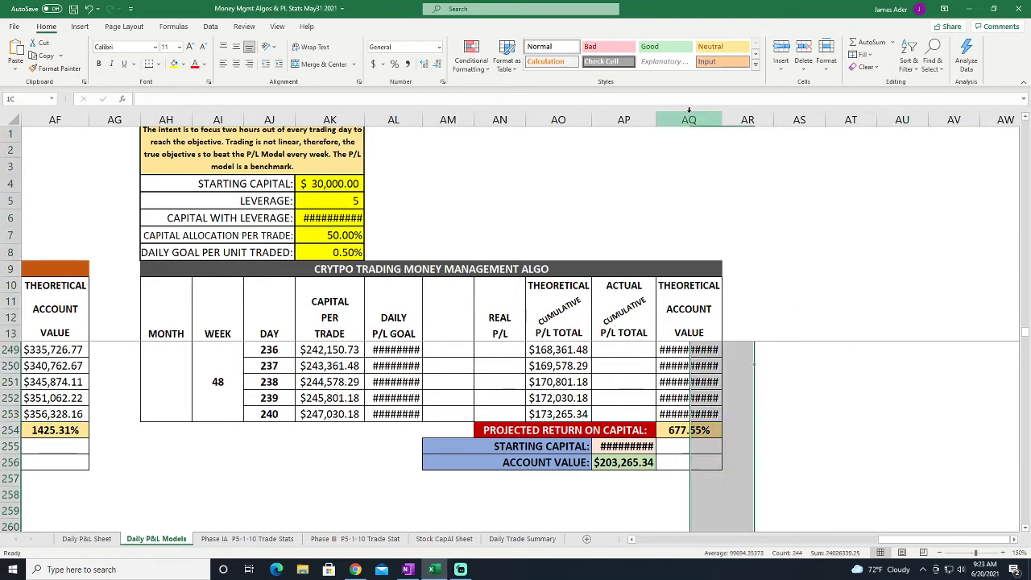
click(690, 119)
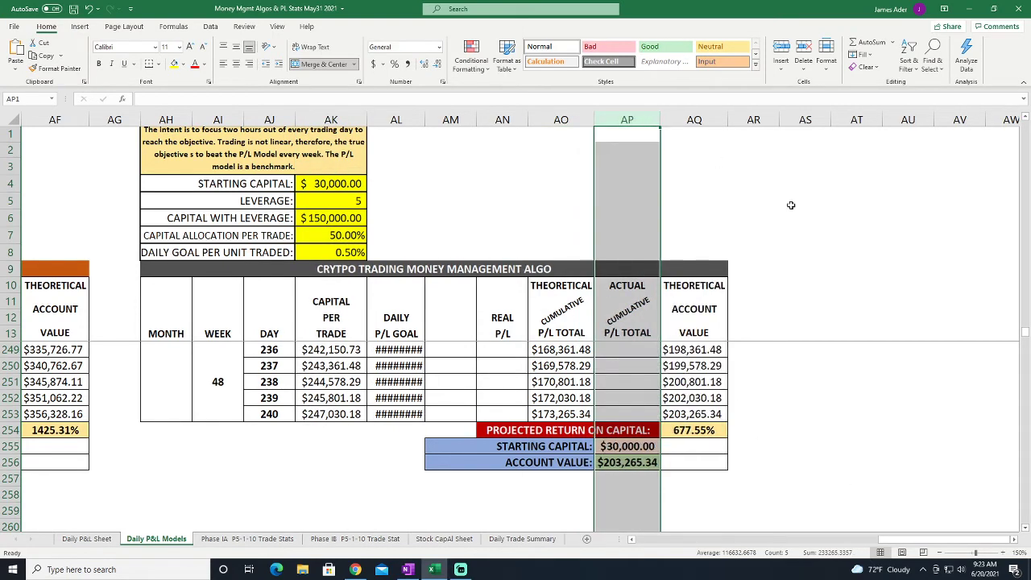
Raise starting capital to $150,000 and widen the Theoretical Account Value column to show $1,016,326.68
click(857, 267)
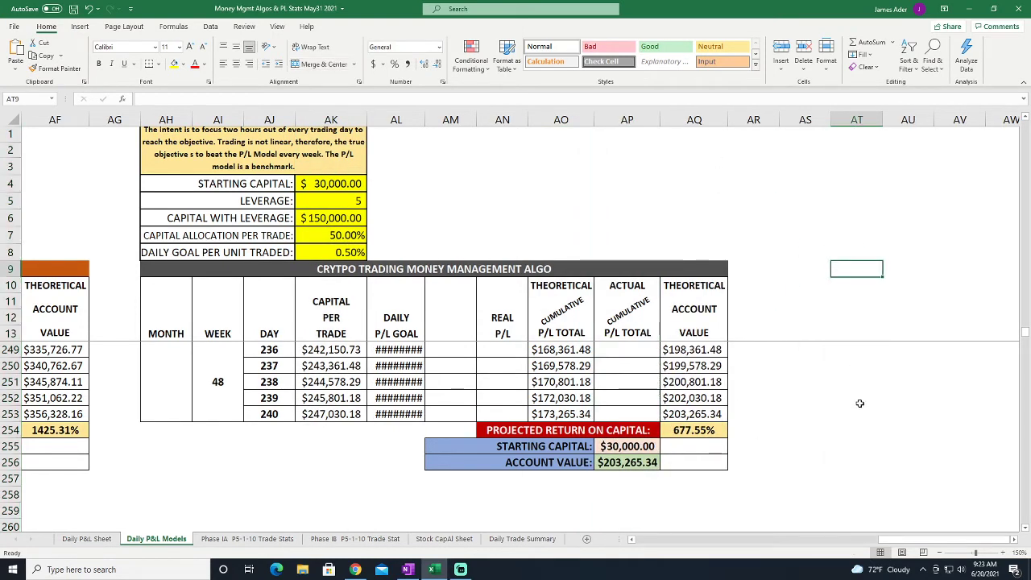
mouse_move(782, 487)
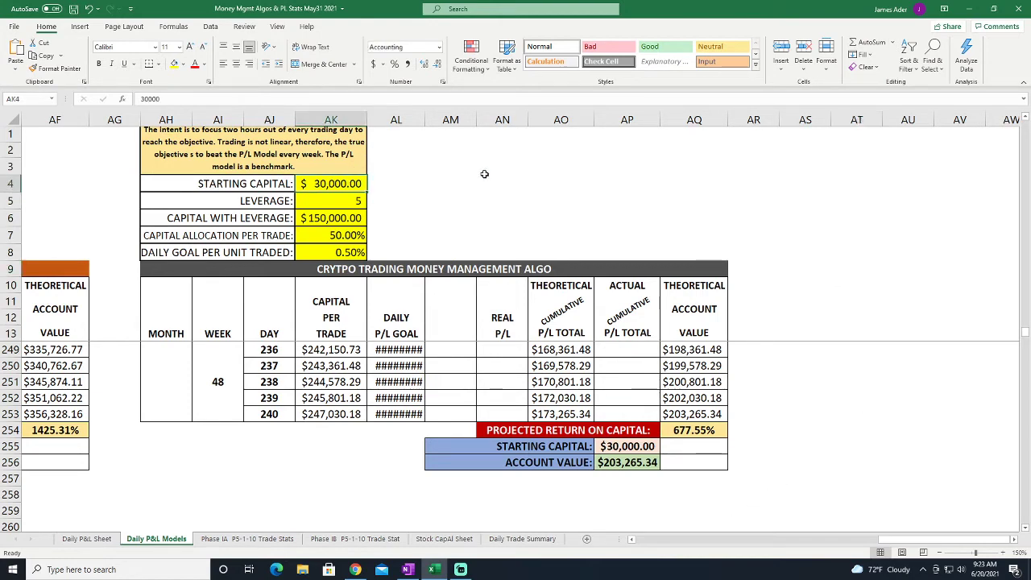
mouse_move(519, 177)
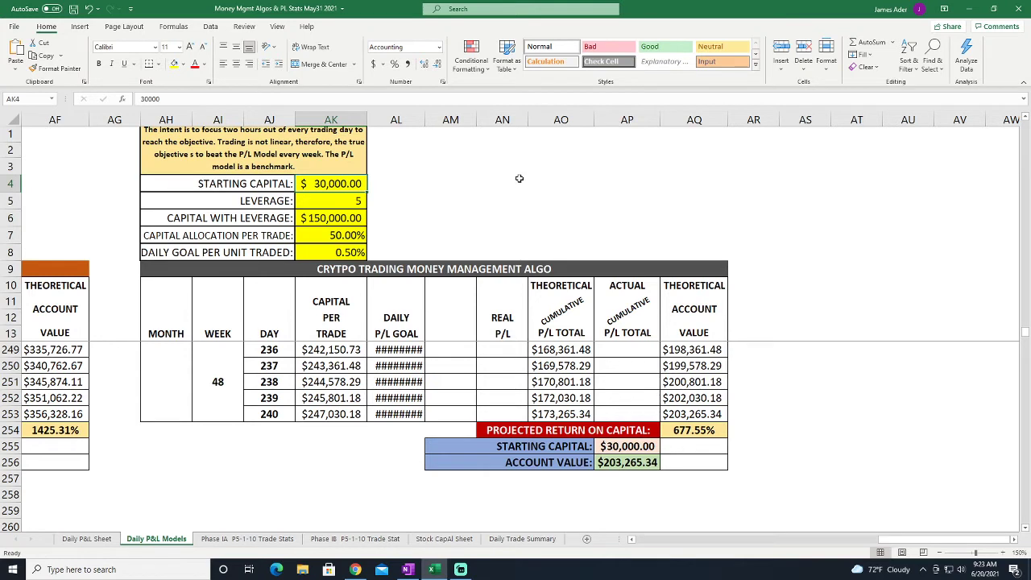
text(15)
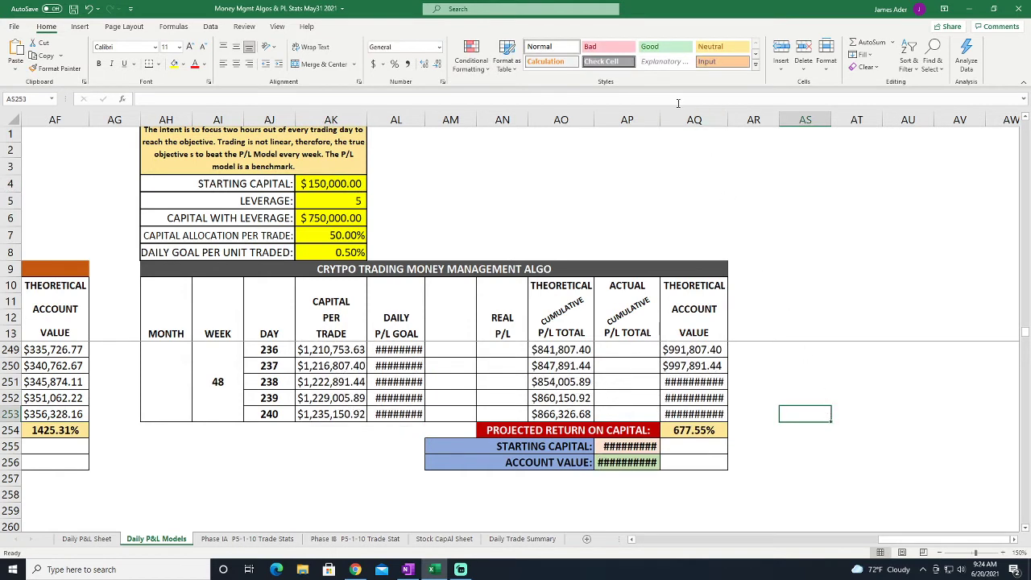
click(693, 119)
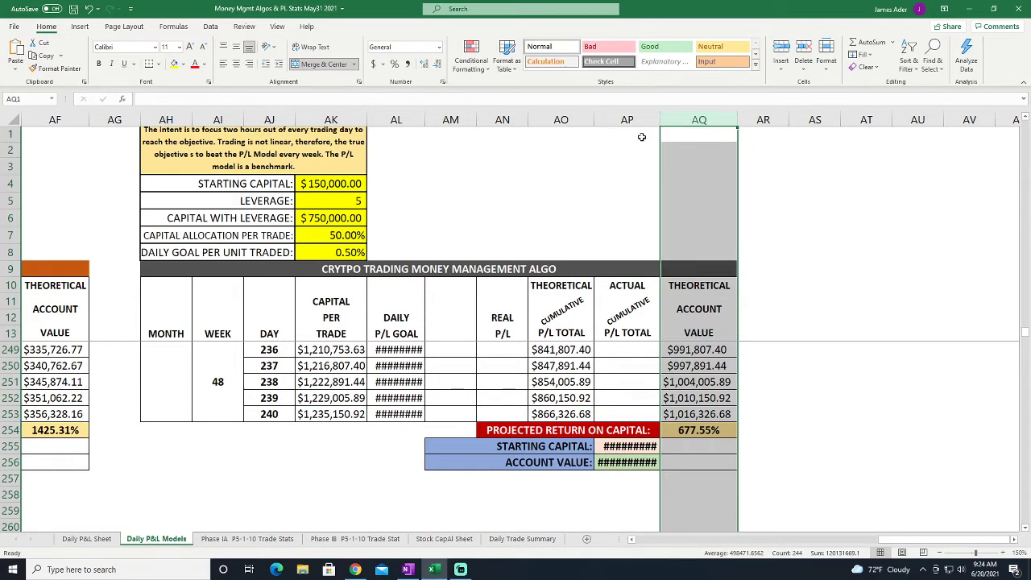
click(627, 119)
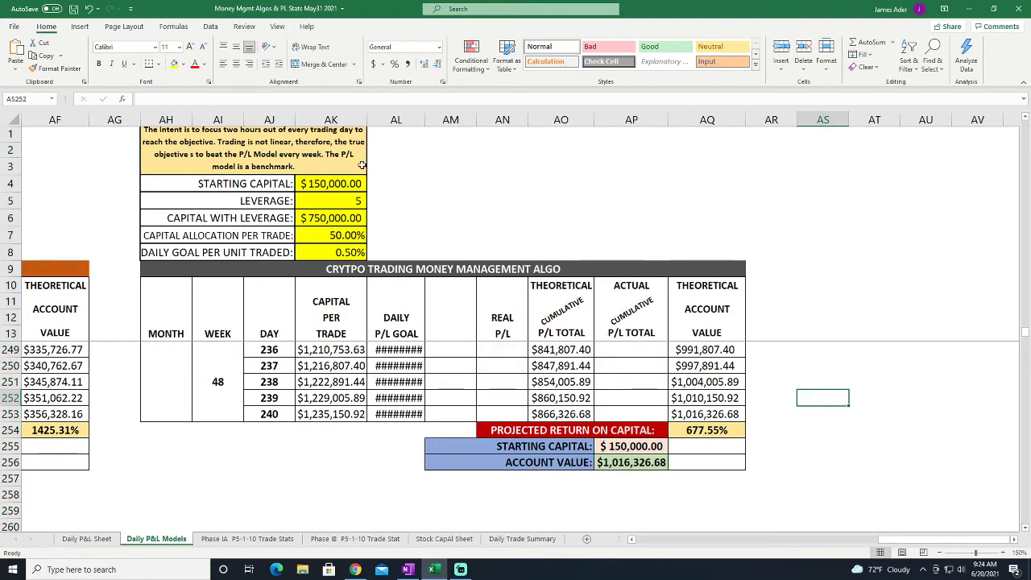
Scroll through the Daily P&L Models sheet to review the days and return to Day 1
click(397, 120)
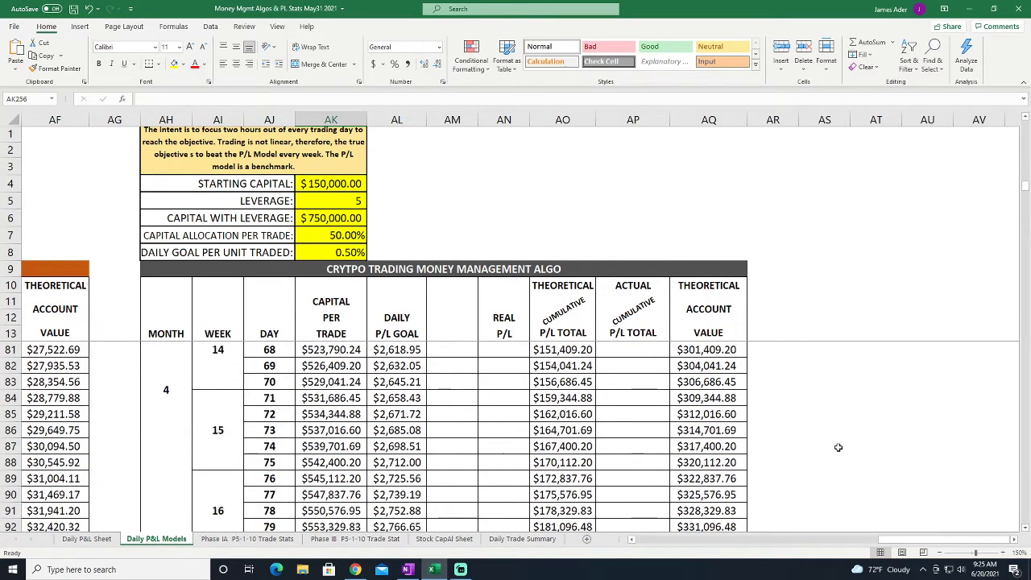
scroll(down, 3)
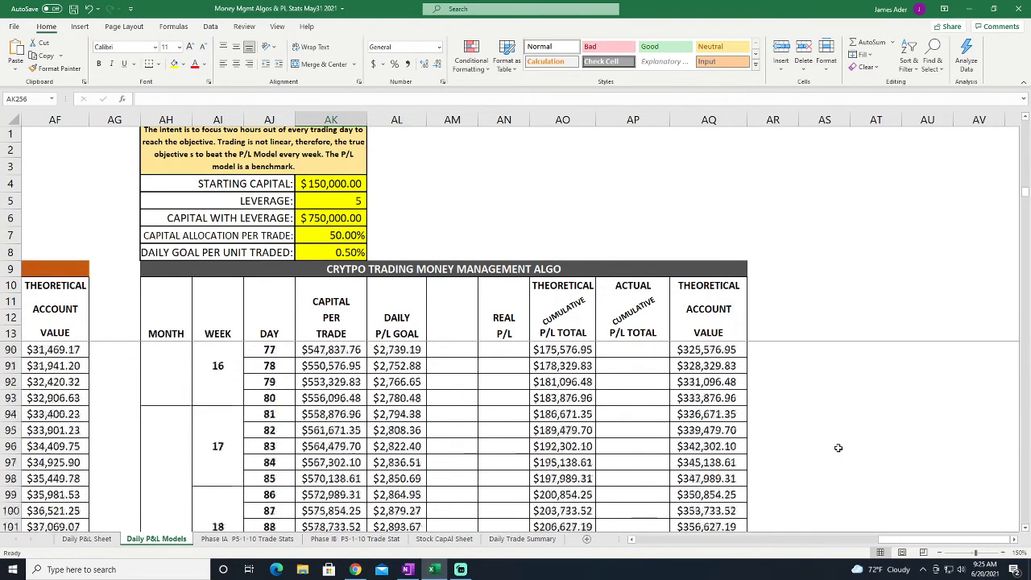
scroll(down, 3)
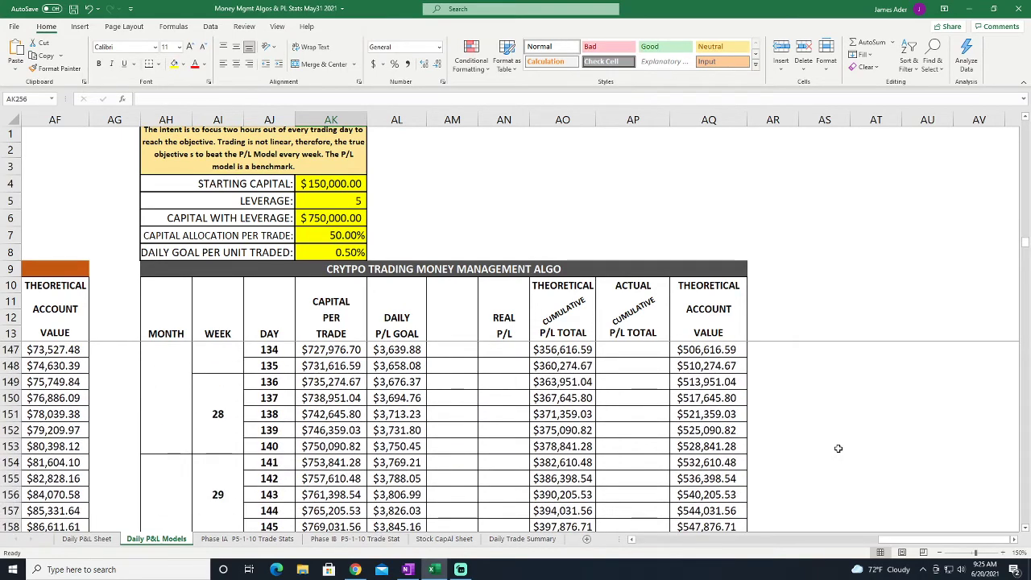
mouse_move(767, 464)
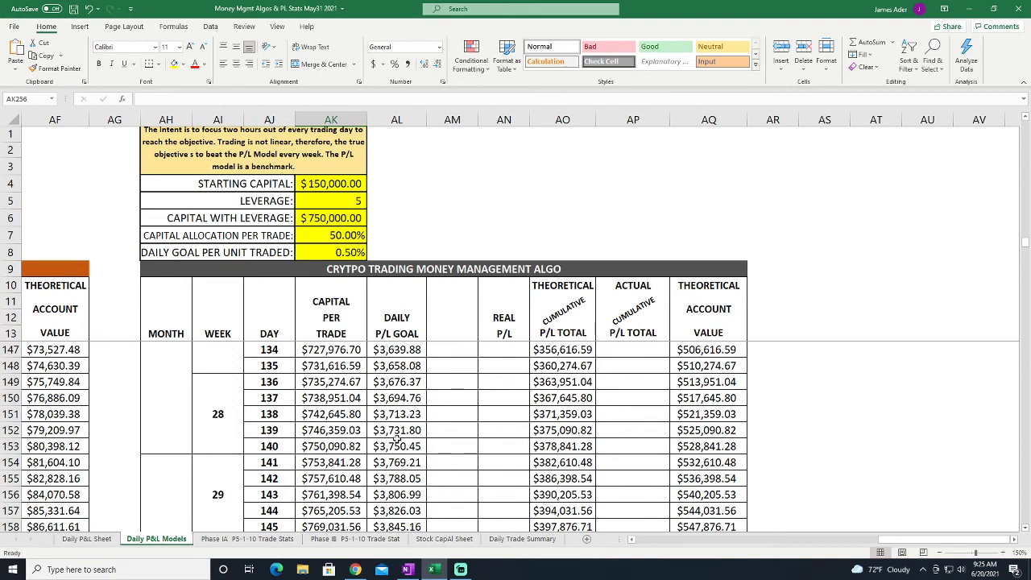
mouse_move(886, 335)
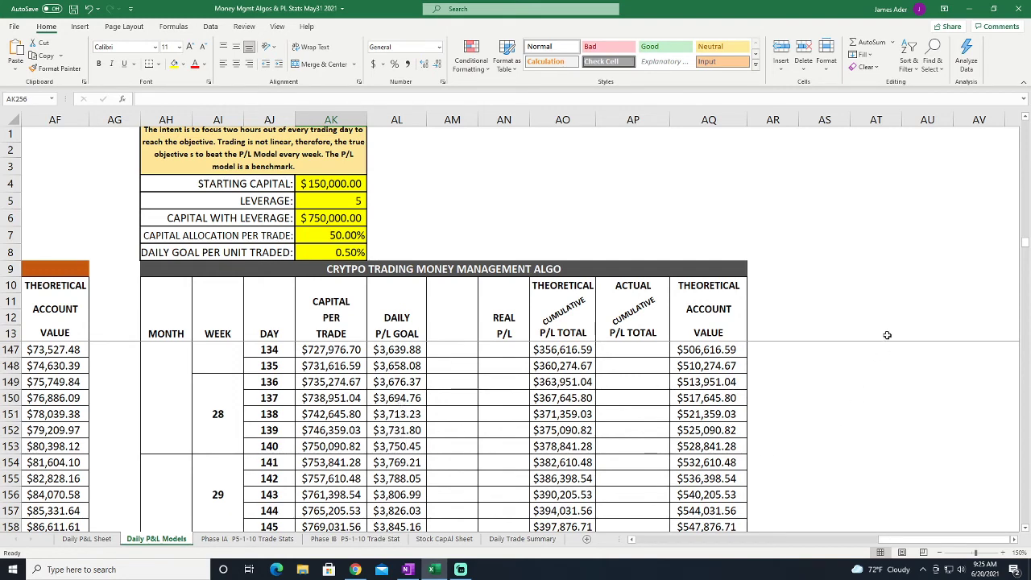
scroll(down, 3)
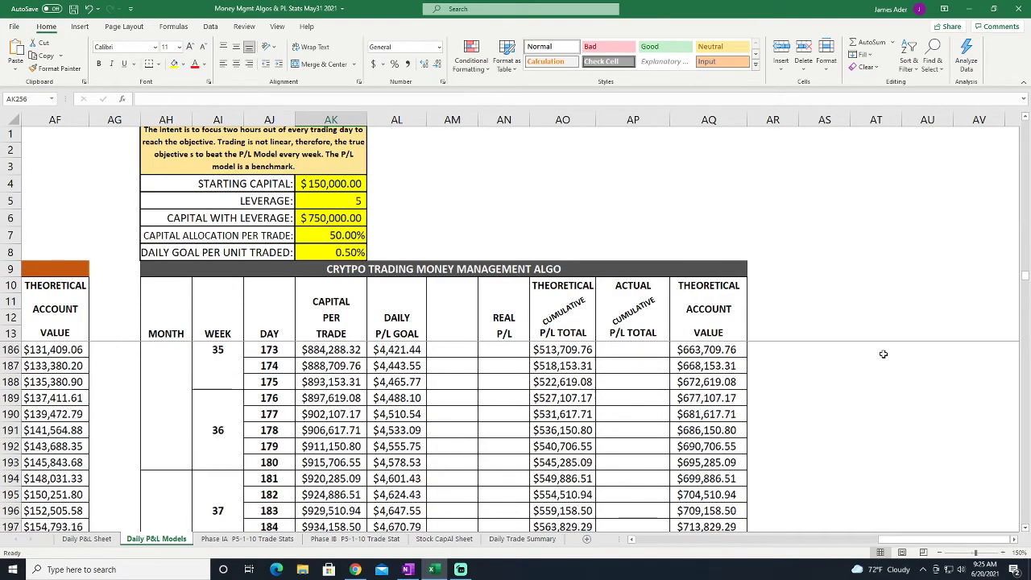
scroll(down, 3)
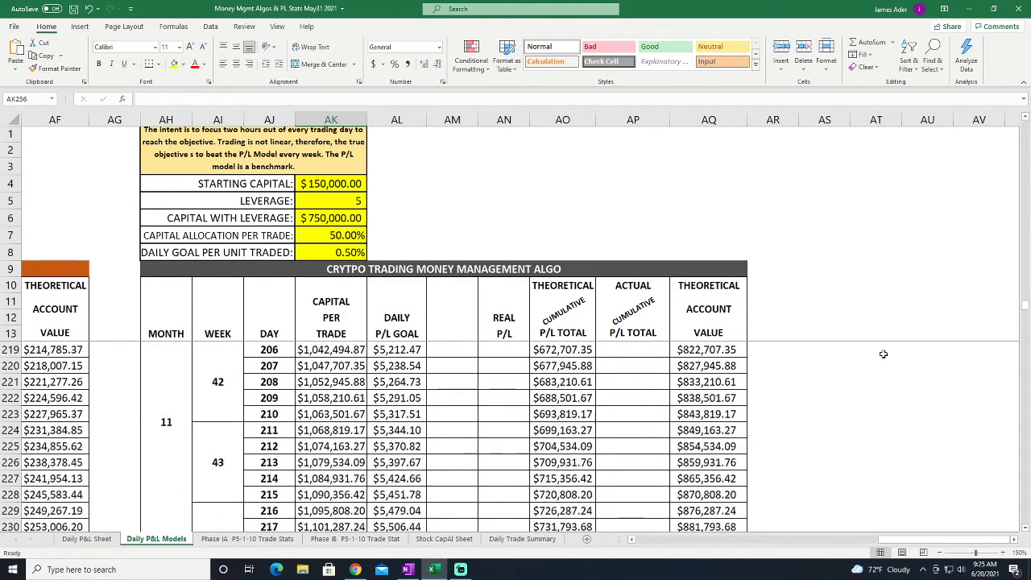
scroll(down, 3)
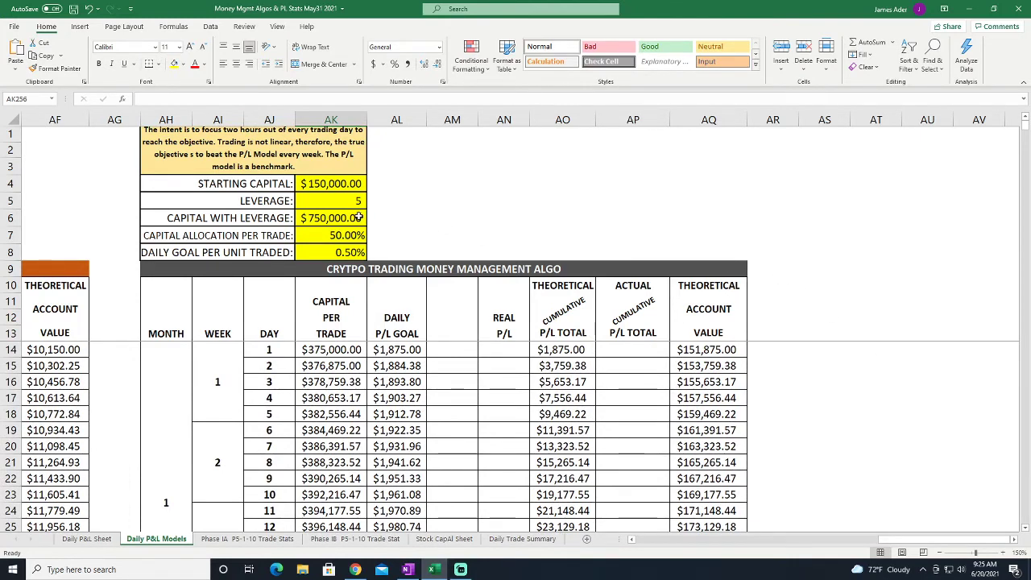
Reset starting capital to $1,000, giving $5,000 leveraged capital and $2,500 per trade
click(332, 183)
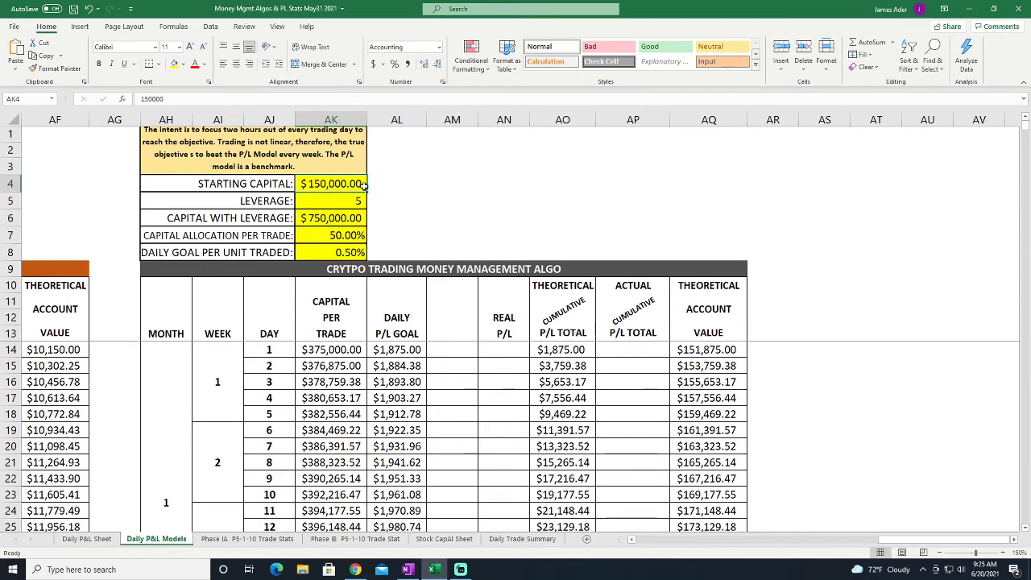
text(1000)
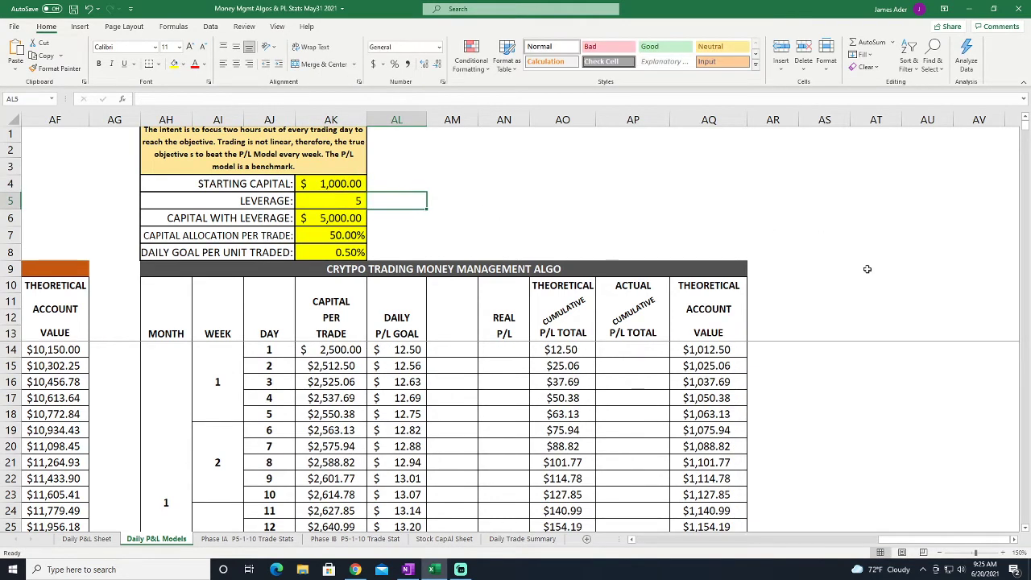
mouse_move(860, 402)
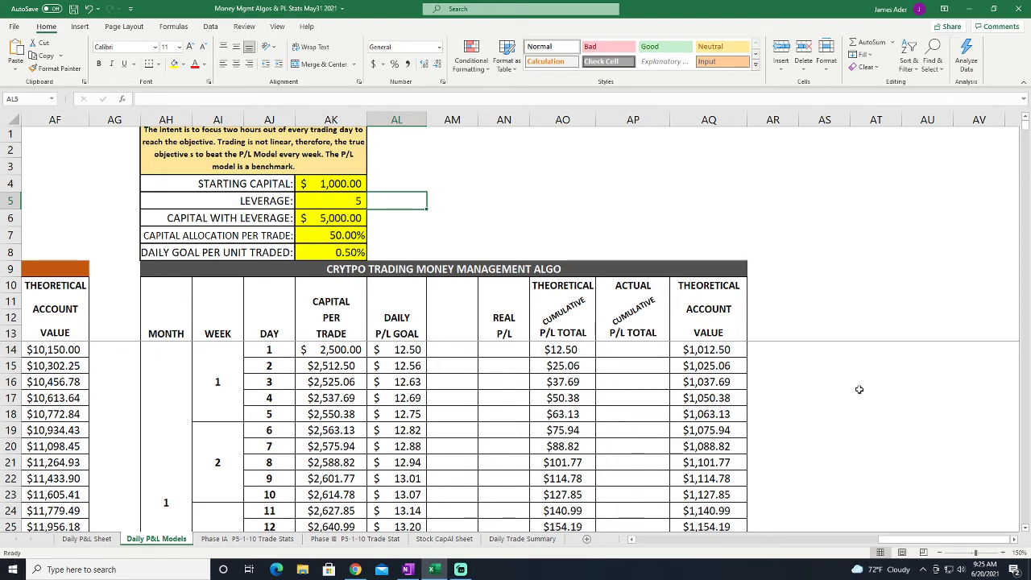
mouse_move(864, 394)
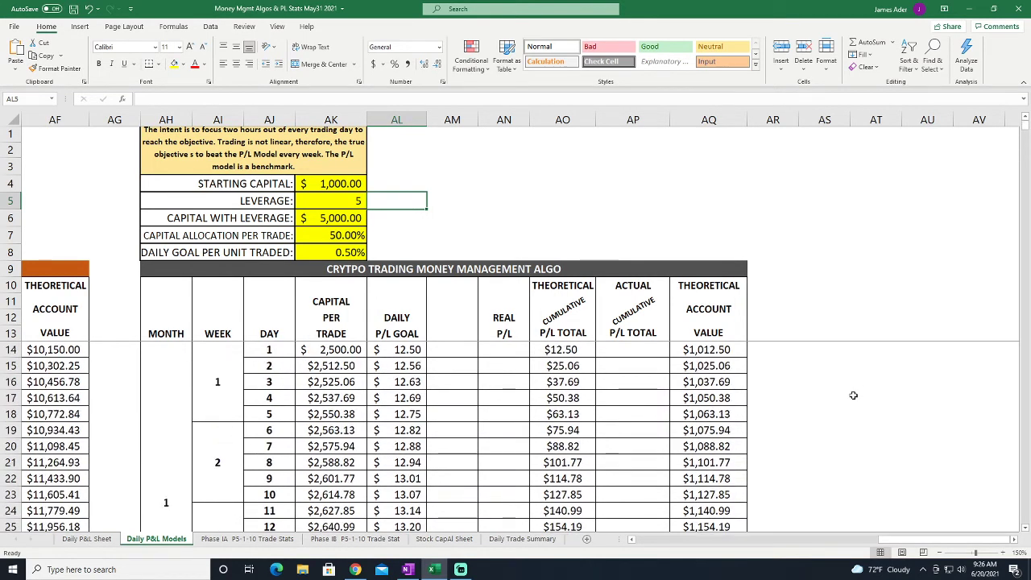
click(397, 218)
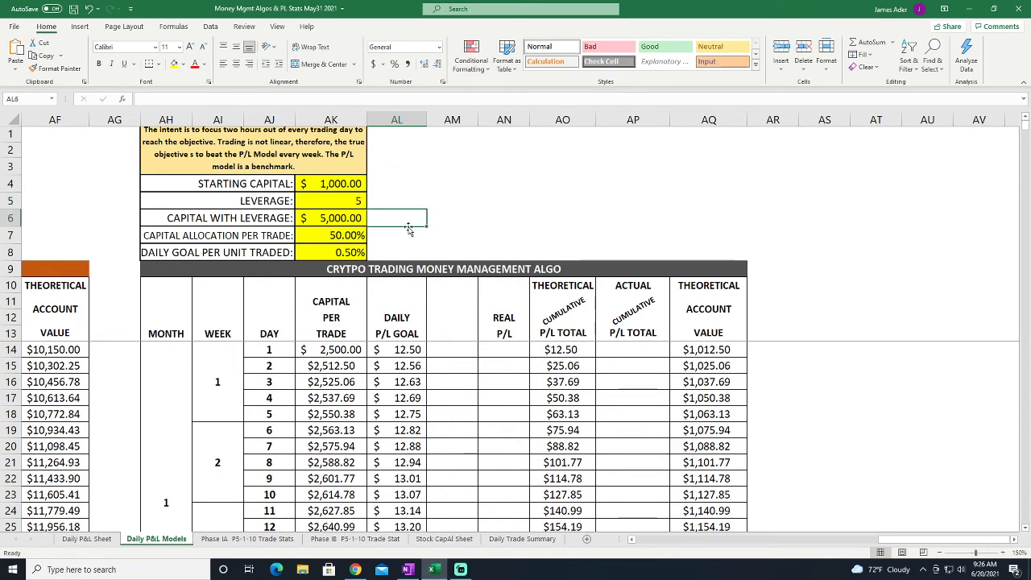
mouse_move(542, 207)
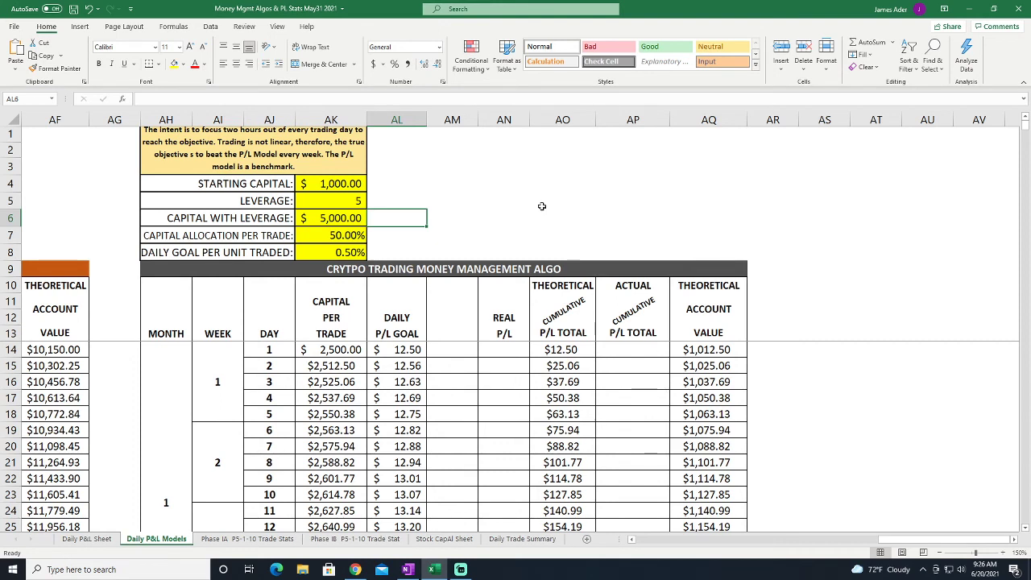
mouse_move(839, 339)
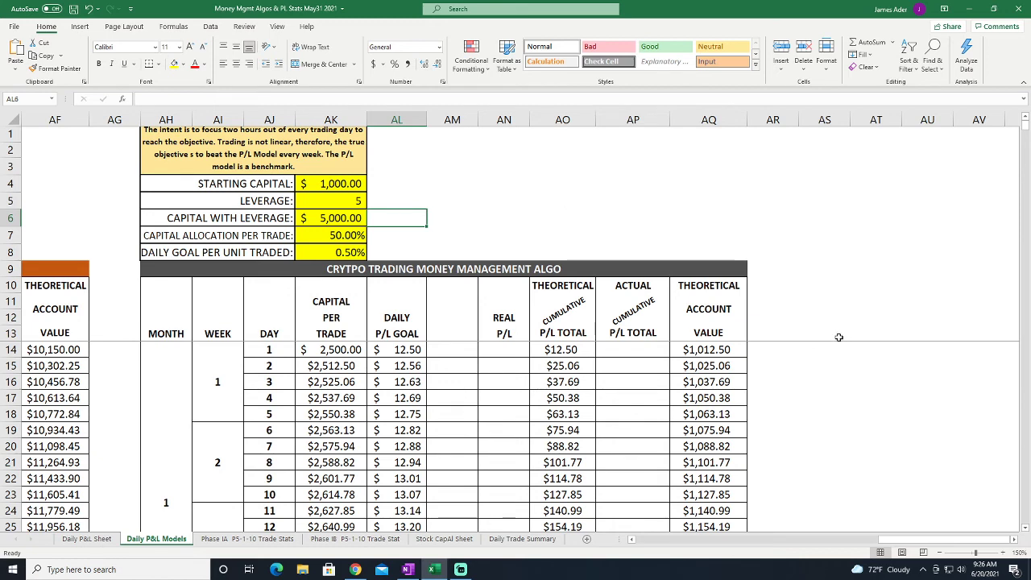
mouse_move(515, 392)
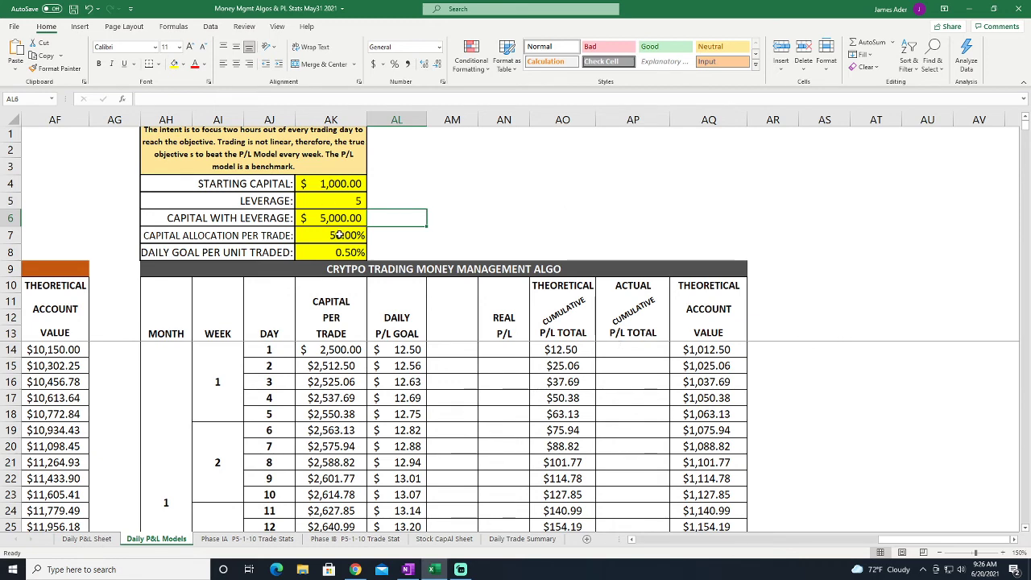
click(330, 251)
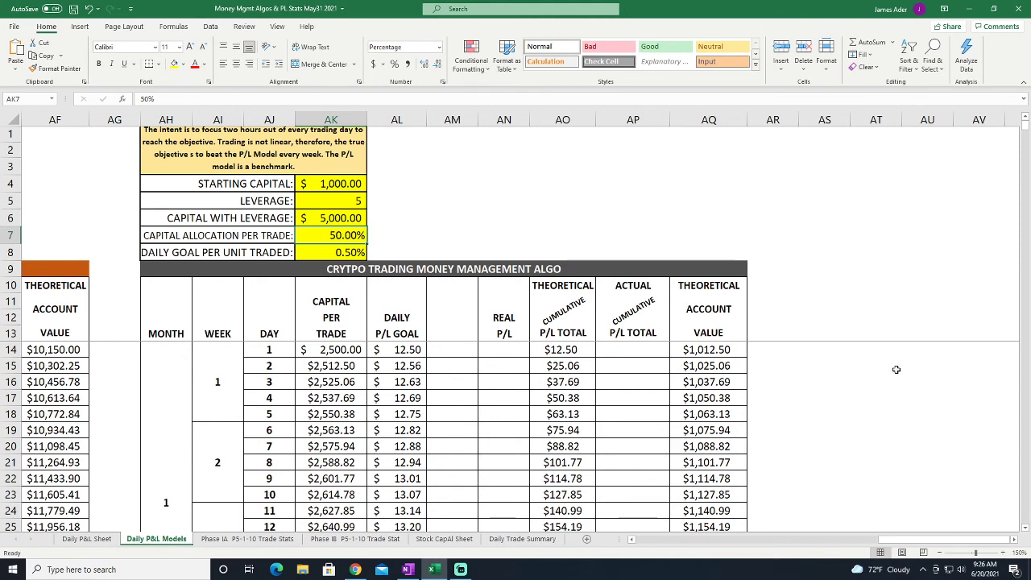
mouse_move(889, 369)
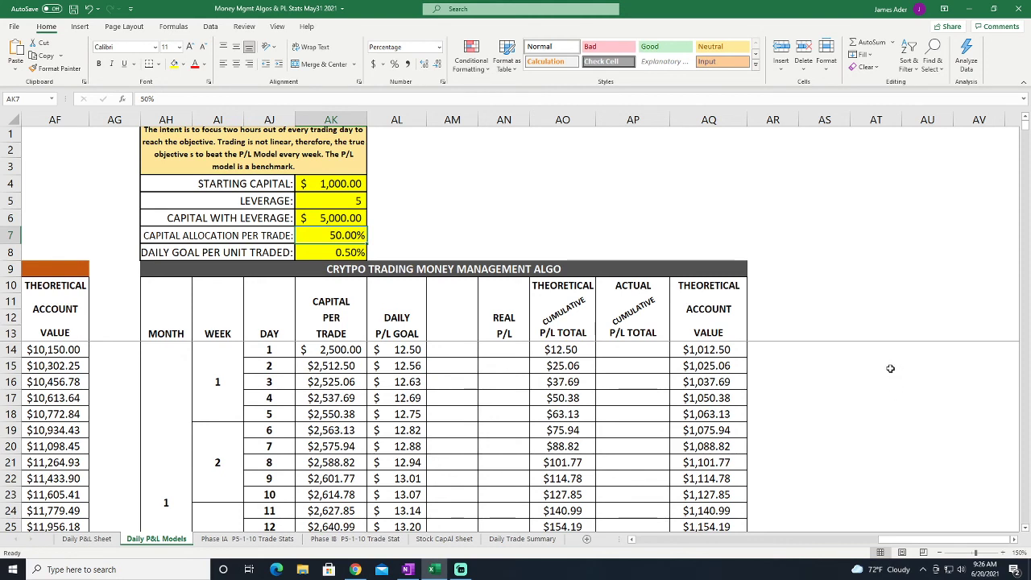
mouse_move(870, 409)
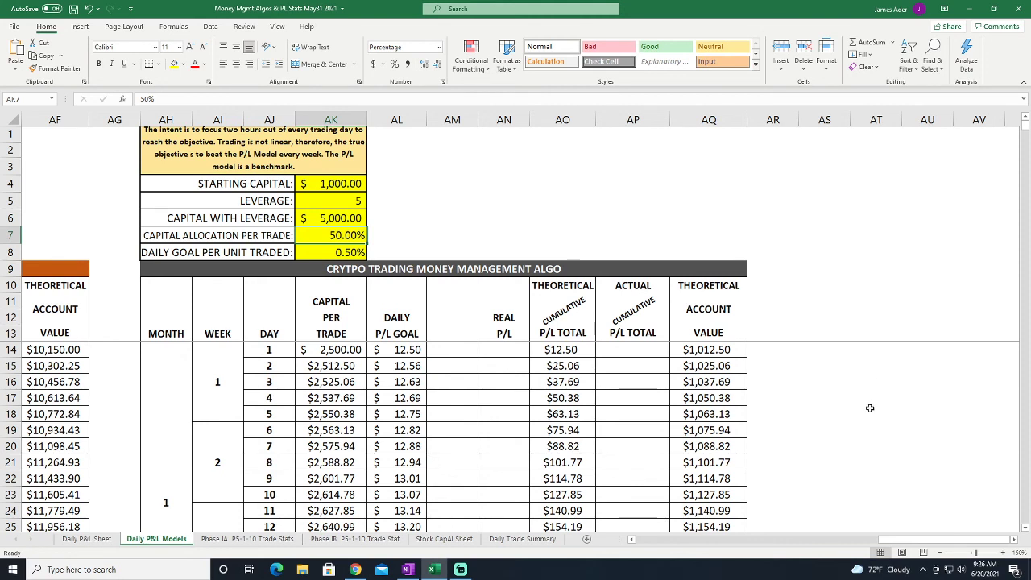
mouse_move(429, 235)
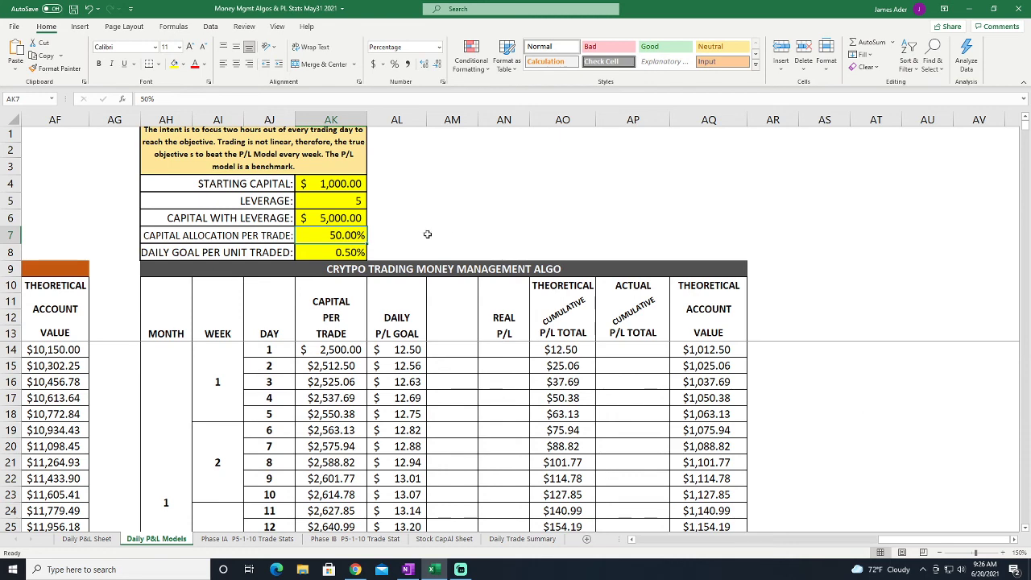
click(331, 251)
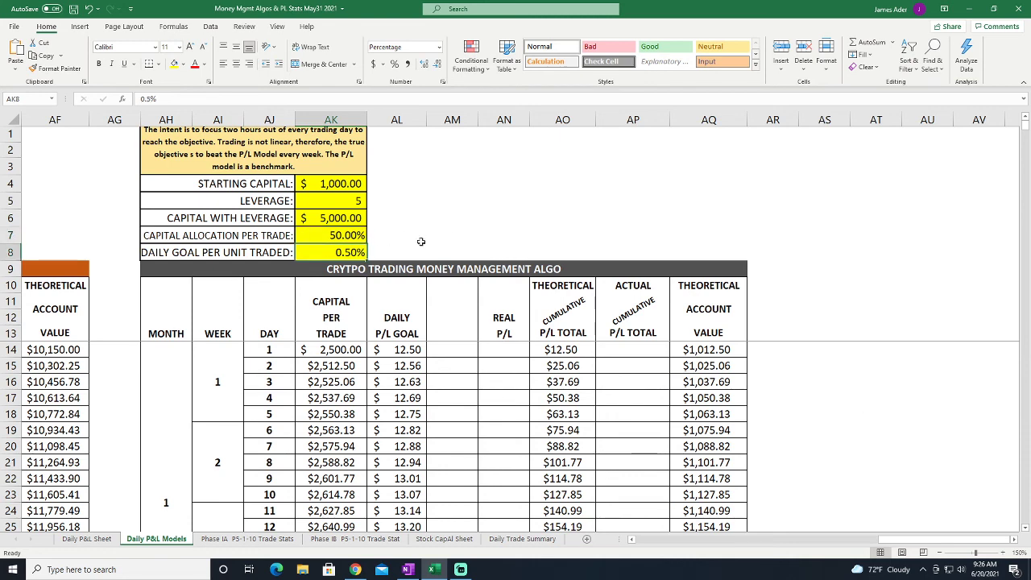
scroll(down, 3)
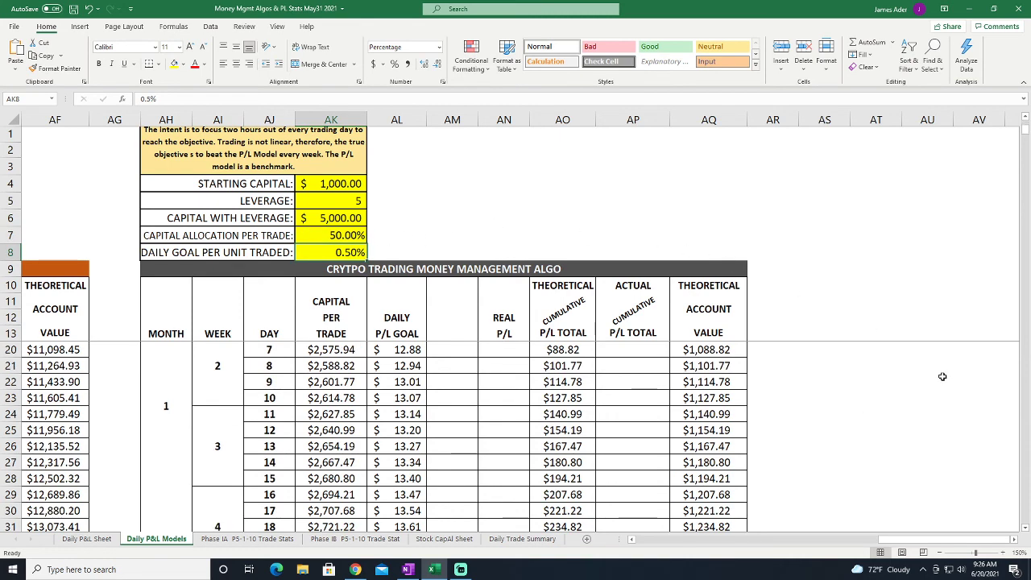